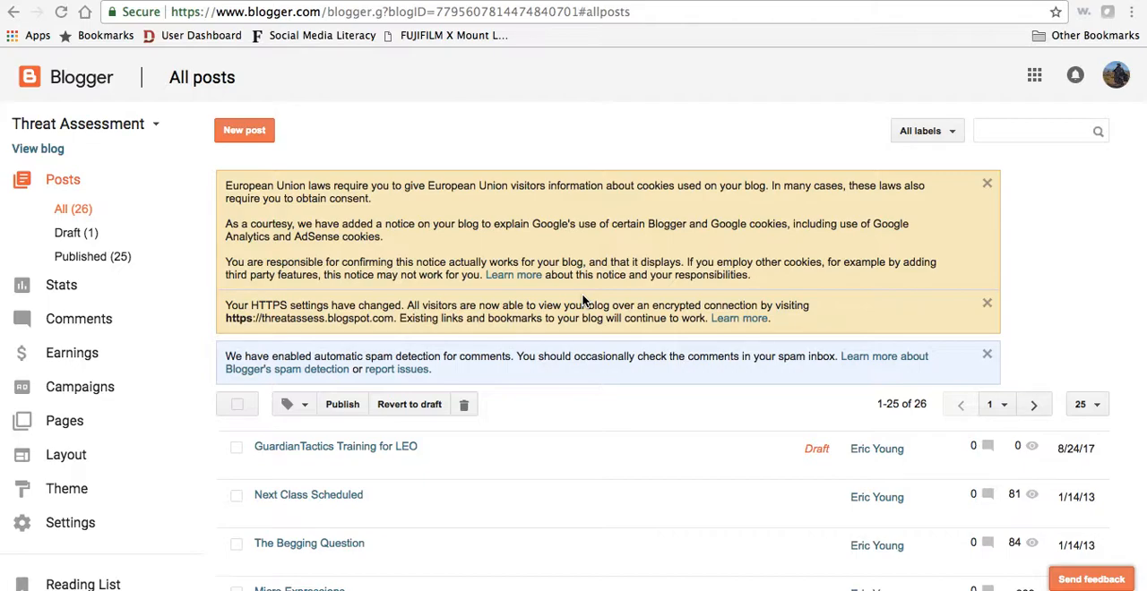
mouse_move(448, 257)
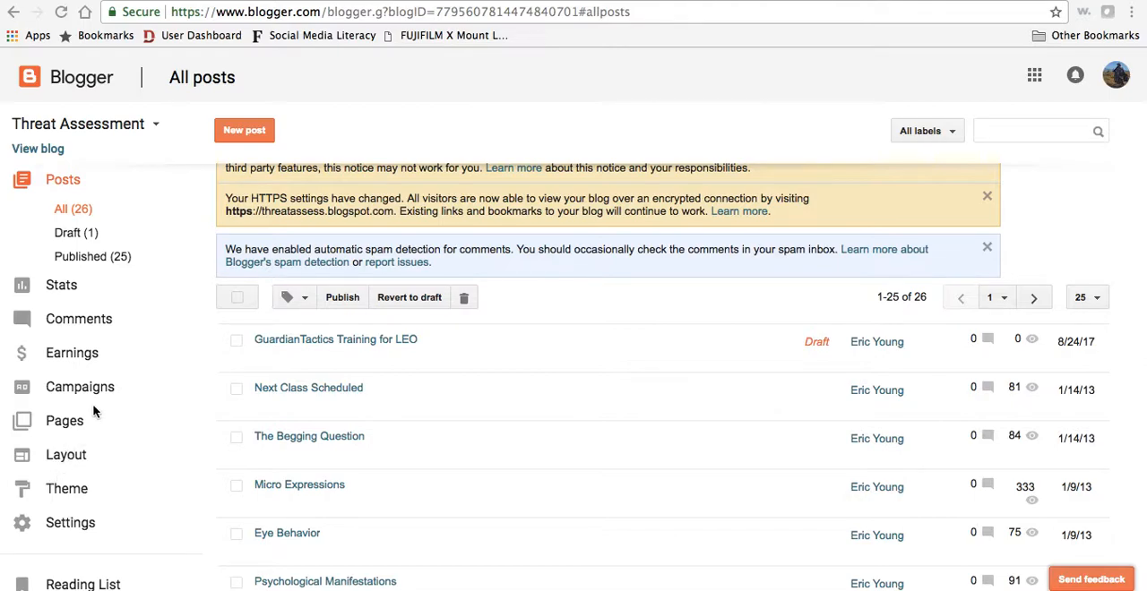
mouse_move(65, 455)
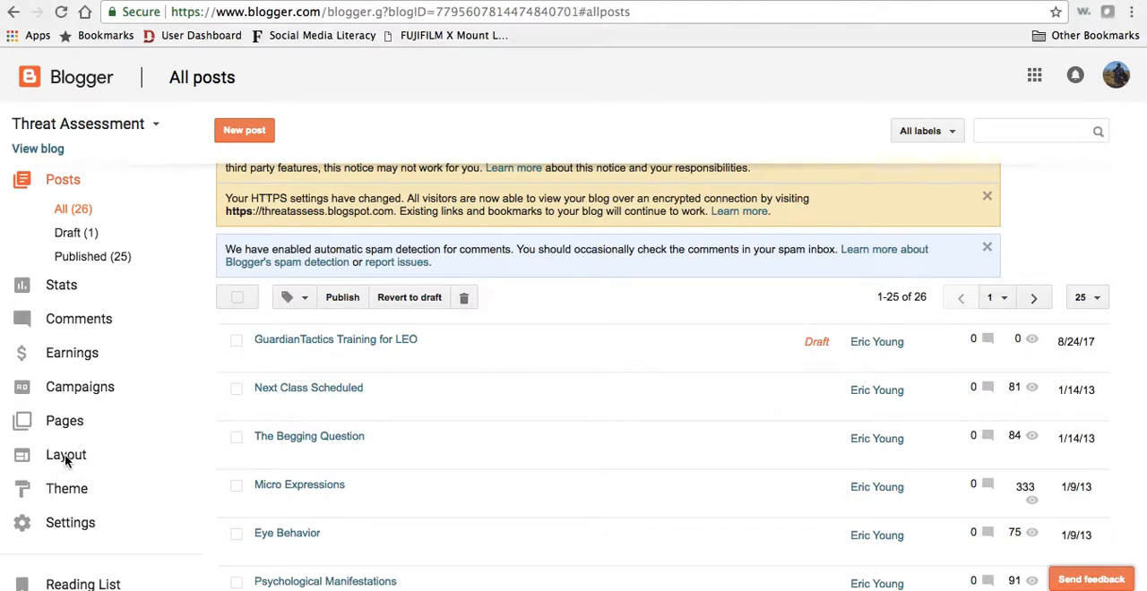
Step: Open the Threat Assessment Layout page and scroll to the sidebar-right-1 gadgets
left_click(65, 455)
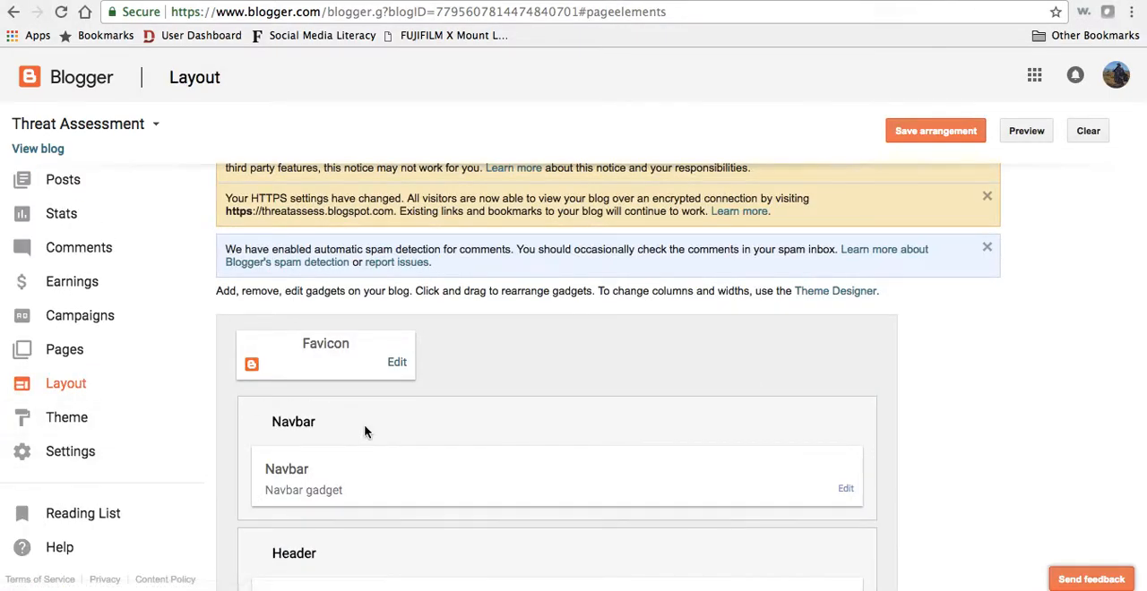
scroll("down", 3)
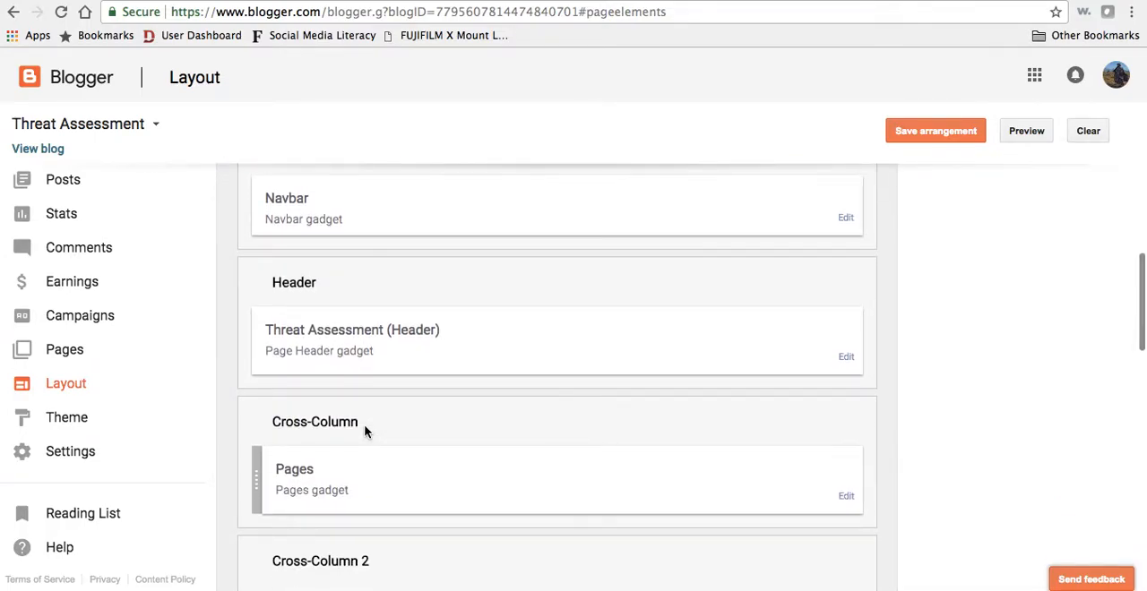
scroll("down", 3)
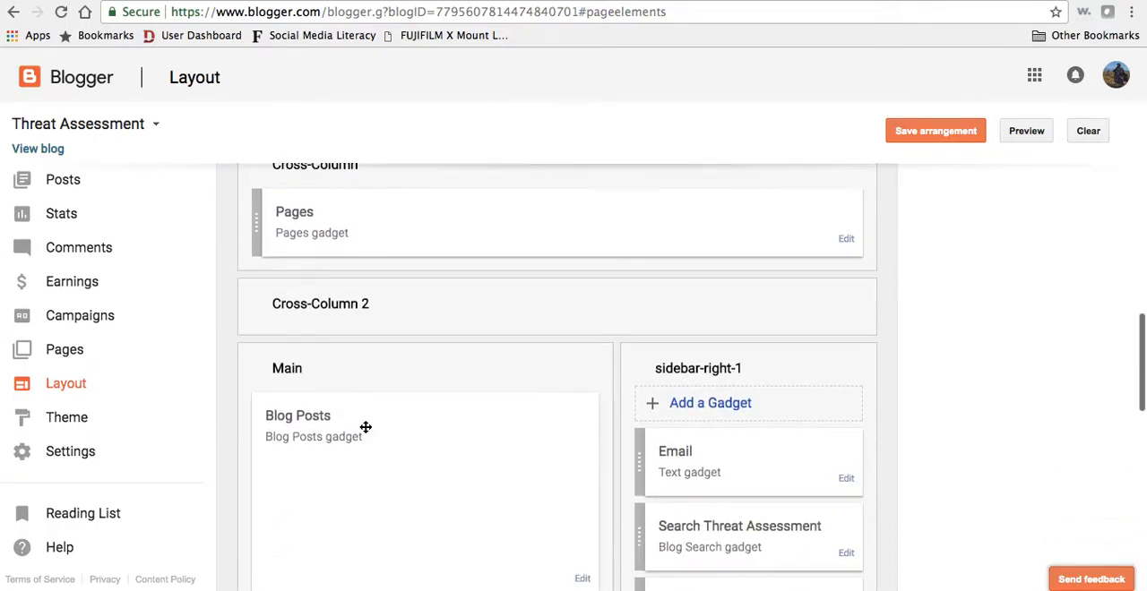
scroll("down", 3)
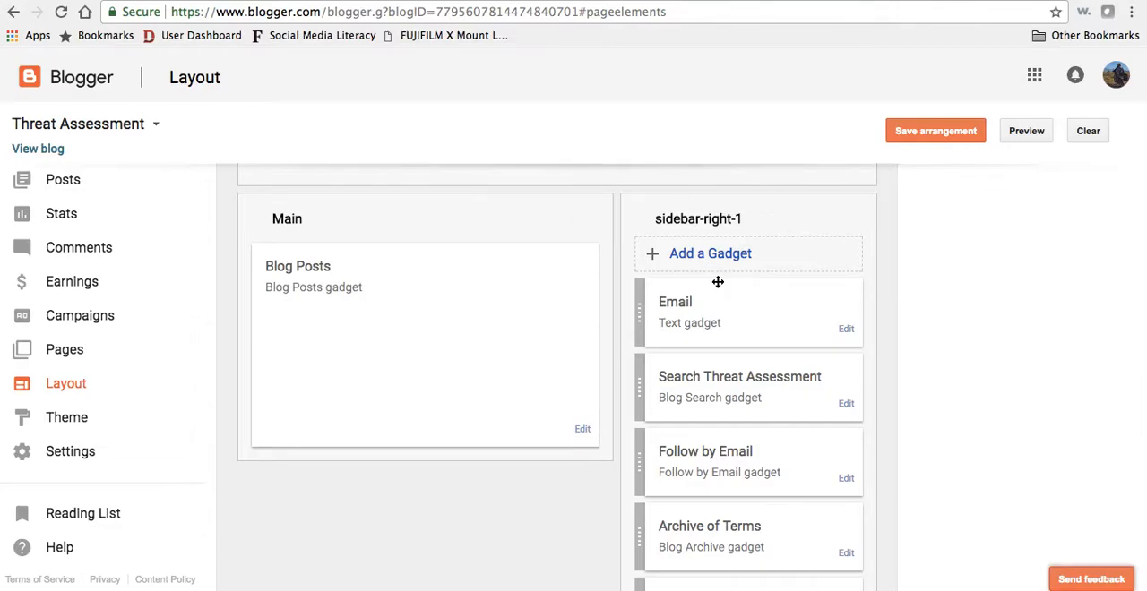
mouse_move(710, 253)
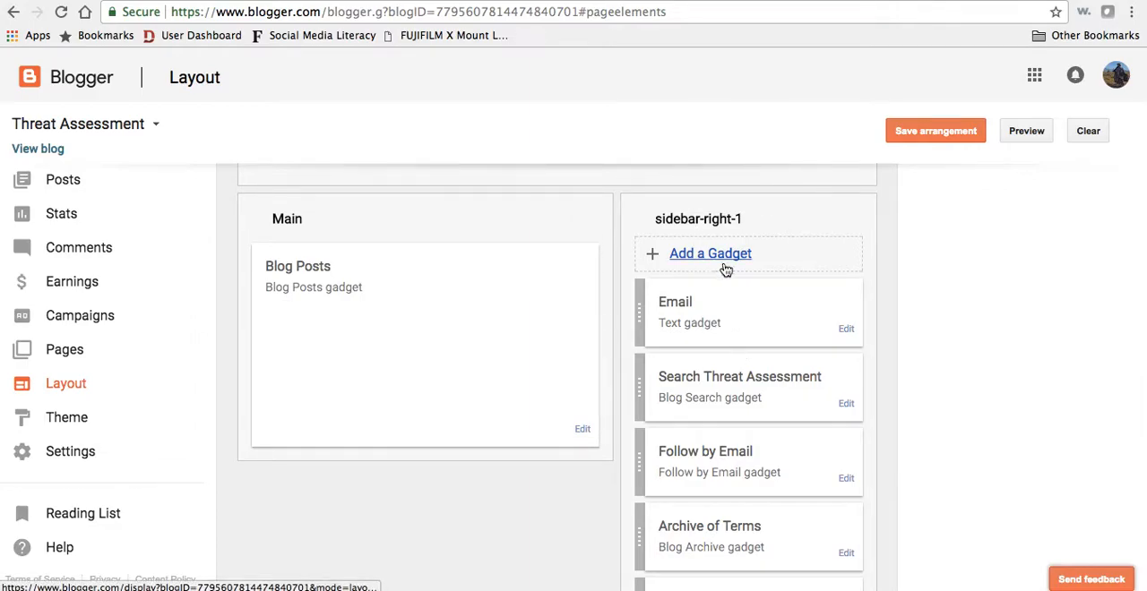
mouse_move(712, 482)
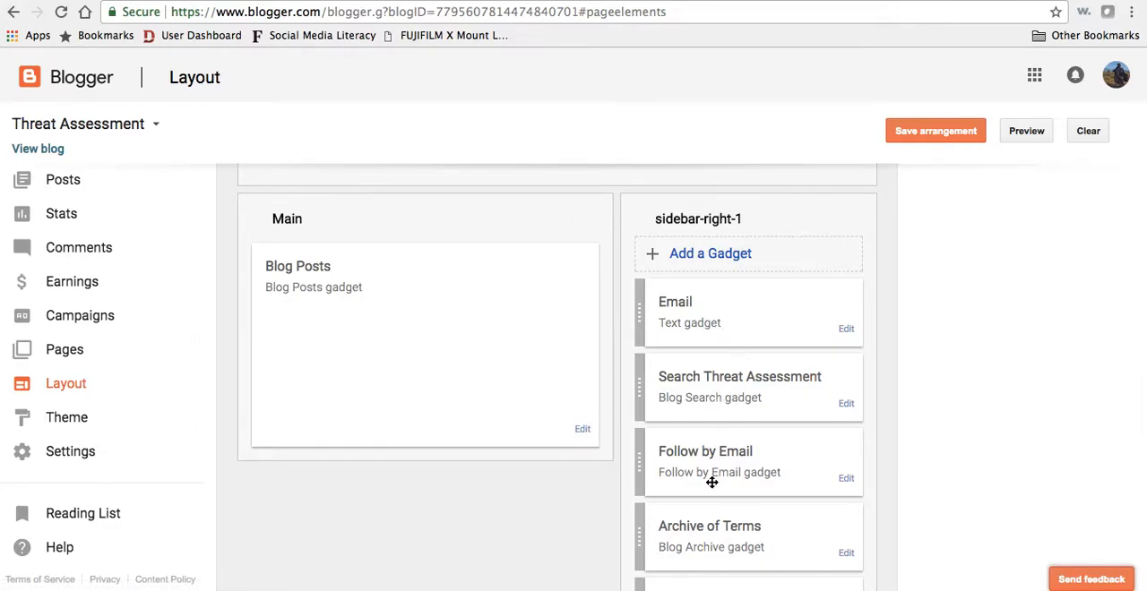
scroll("down", 3)
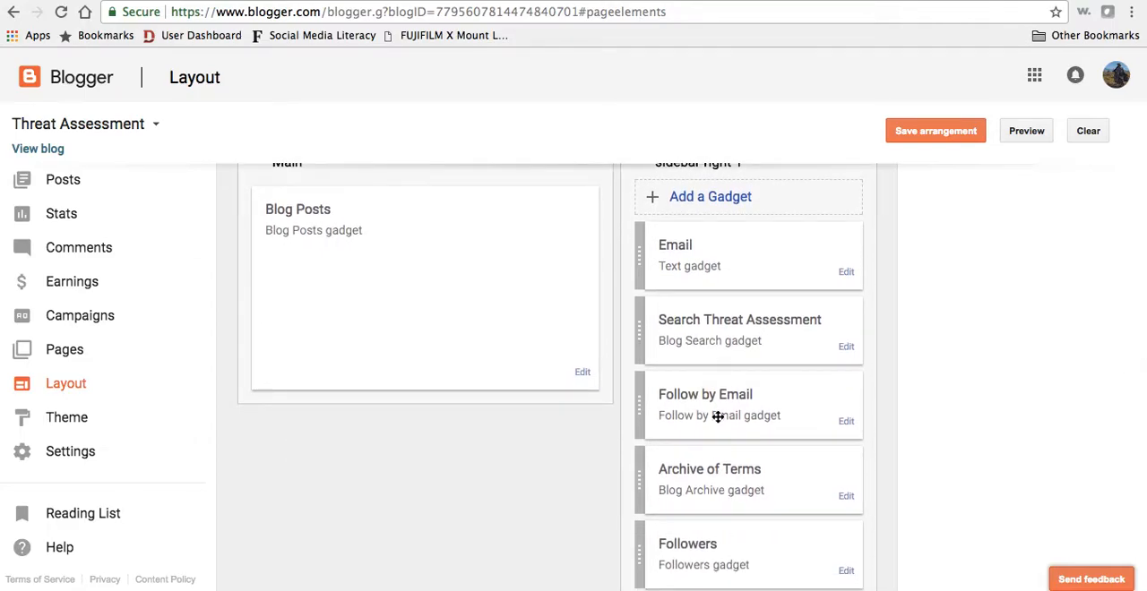
mouse_move(728, 491)
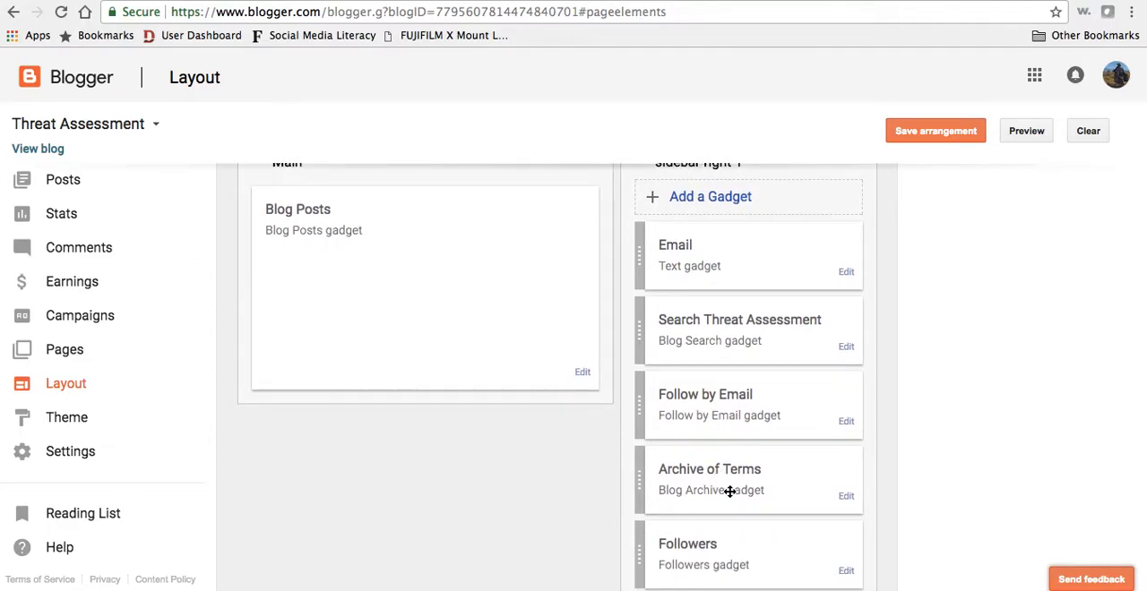
mouse_move(717, 415)
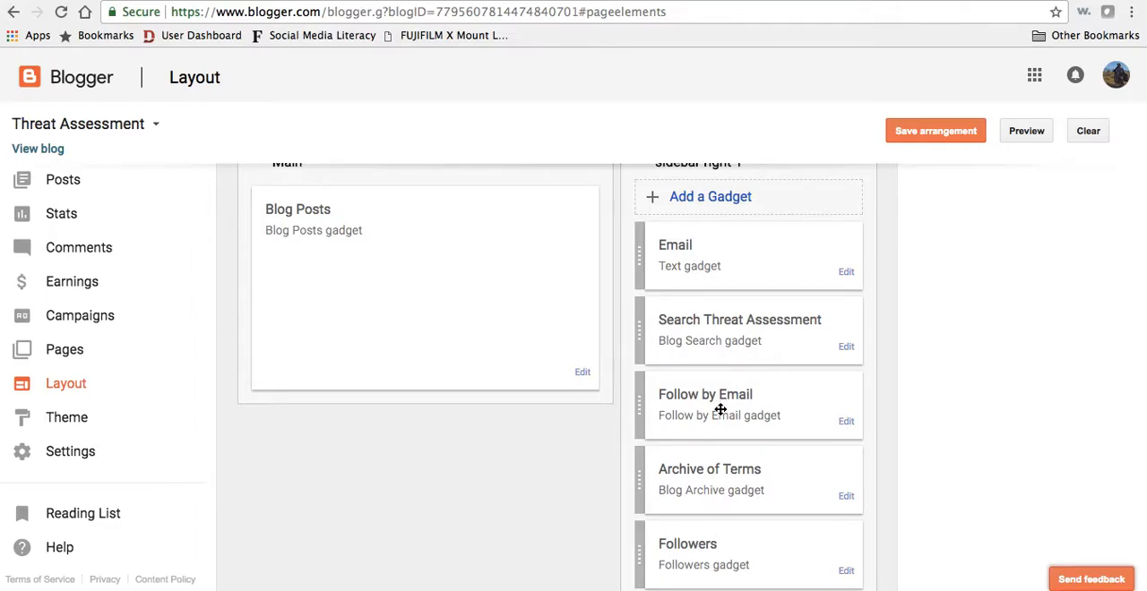
scroll("up", 3)
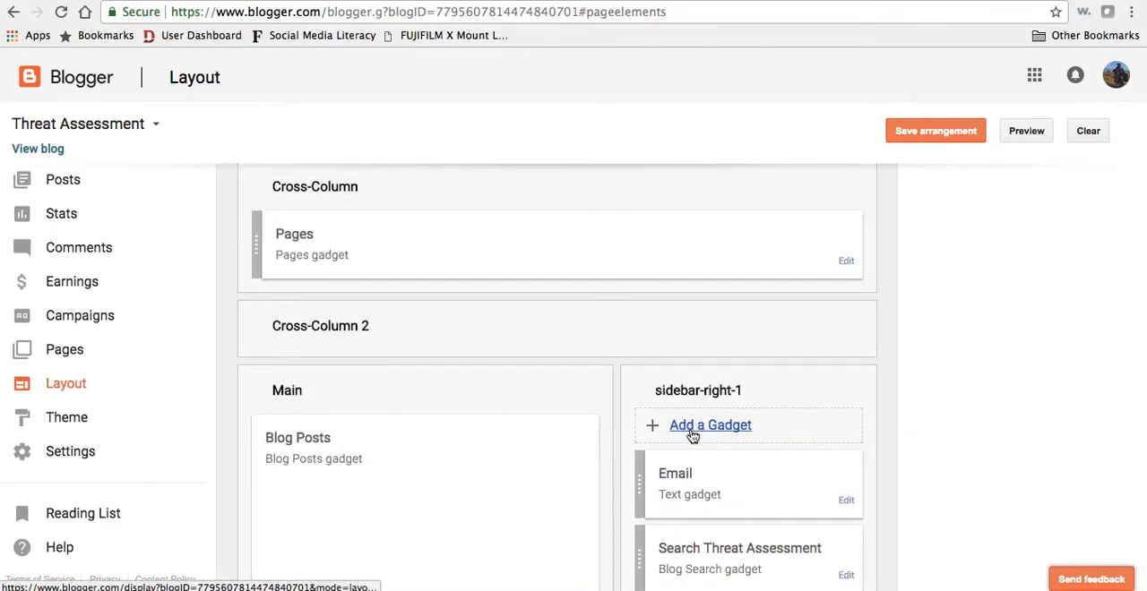
Step: Open Add a Gadget for sidebar-right-1 and browse the Basics gadget list
left_click(709, 425)
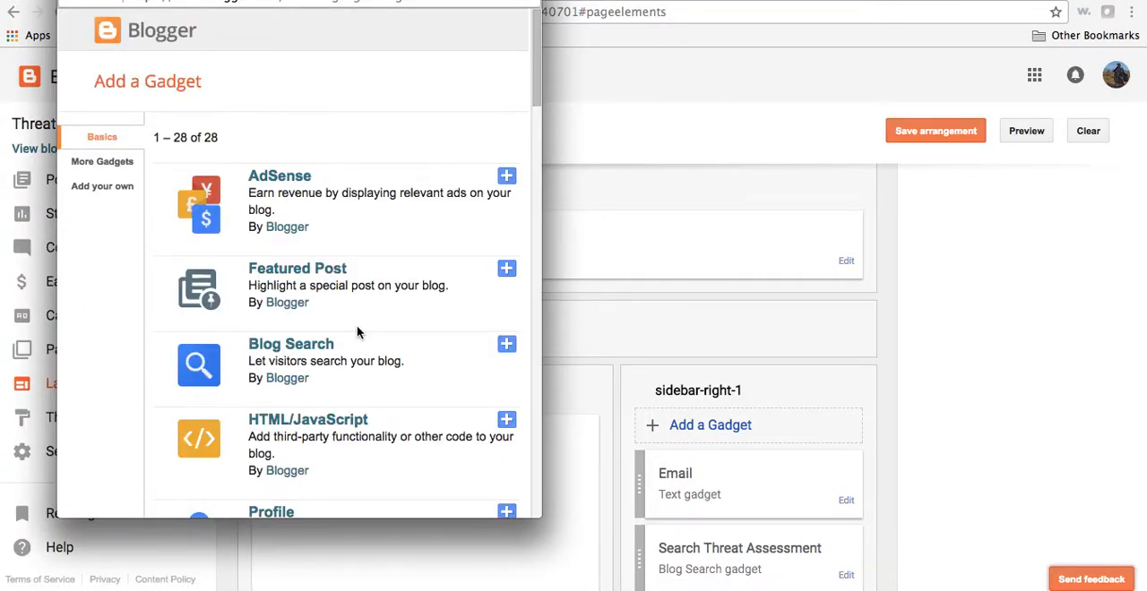
mouse_move(324, 322)
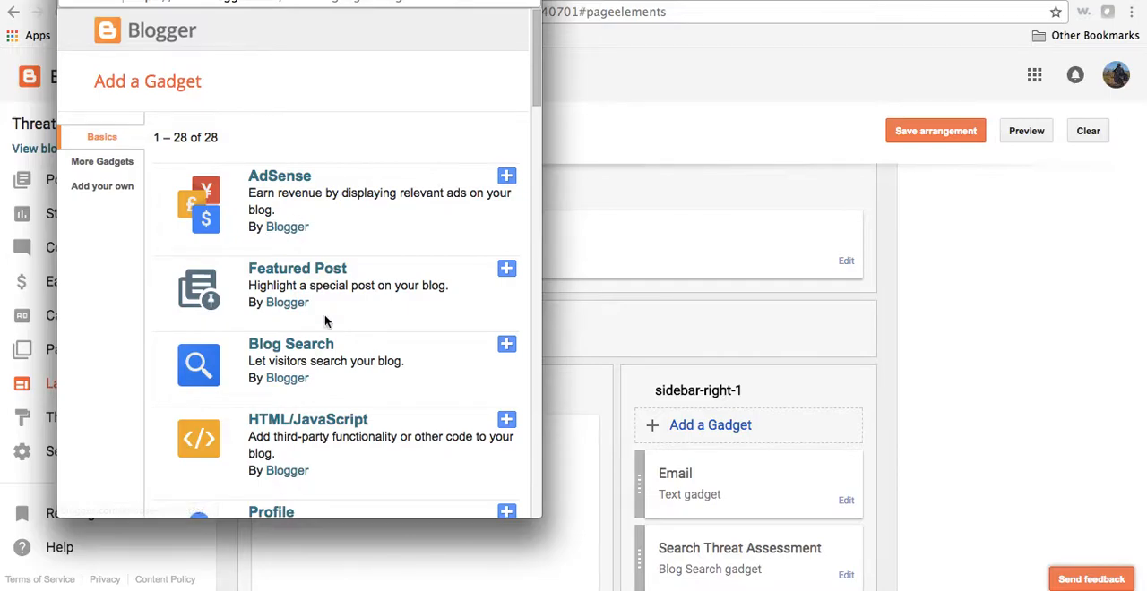
mouse_move(334, 300)
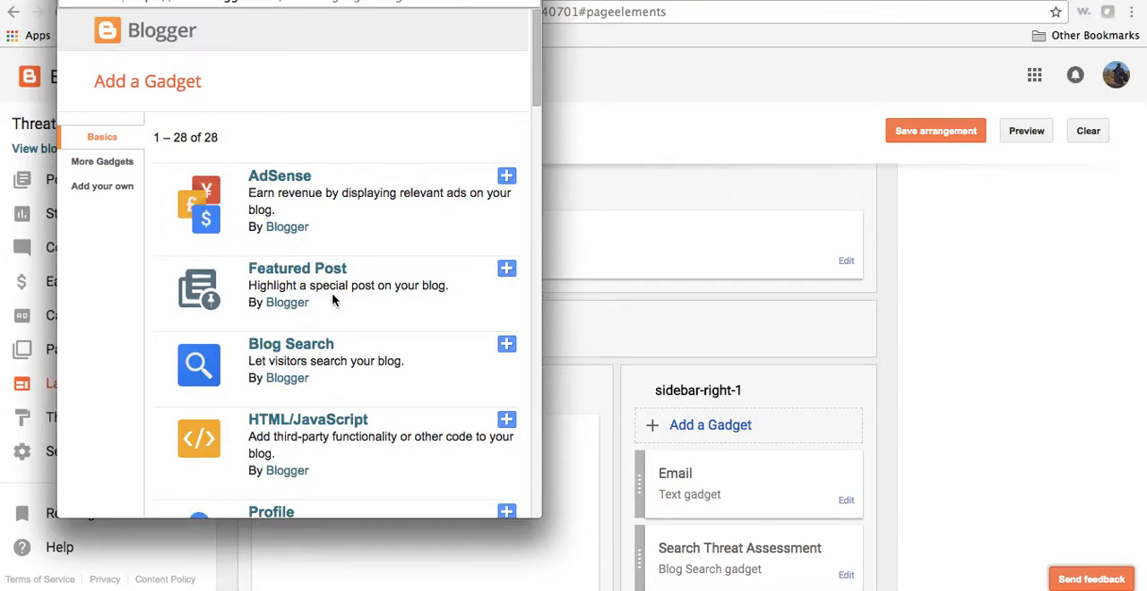
mouse_move(352, 302)
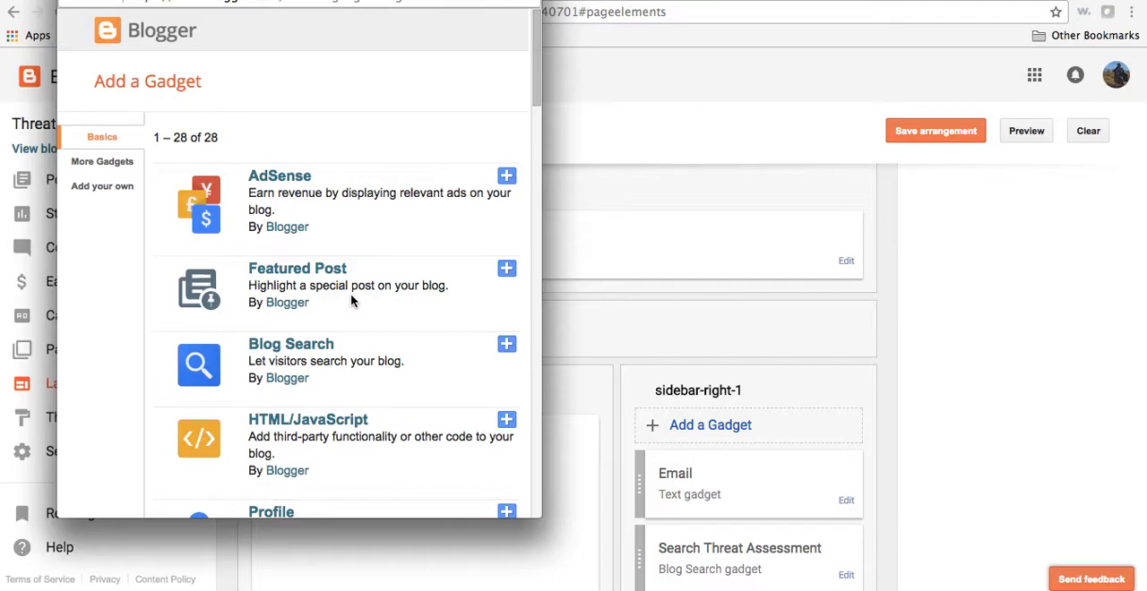
scroll("down", 3)
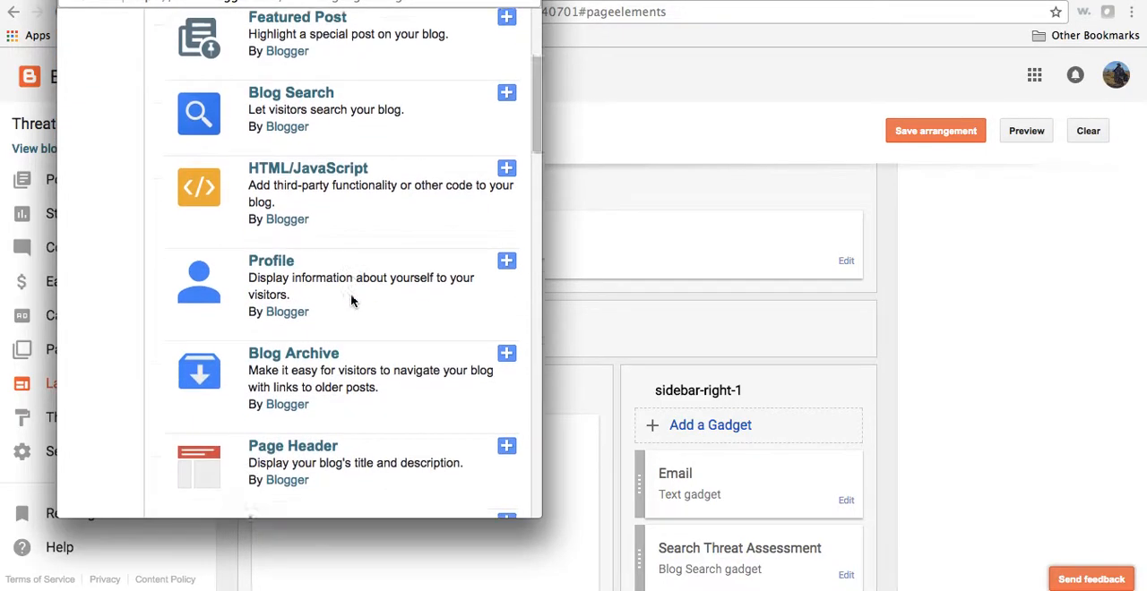
scroll("down", 3)
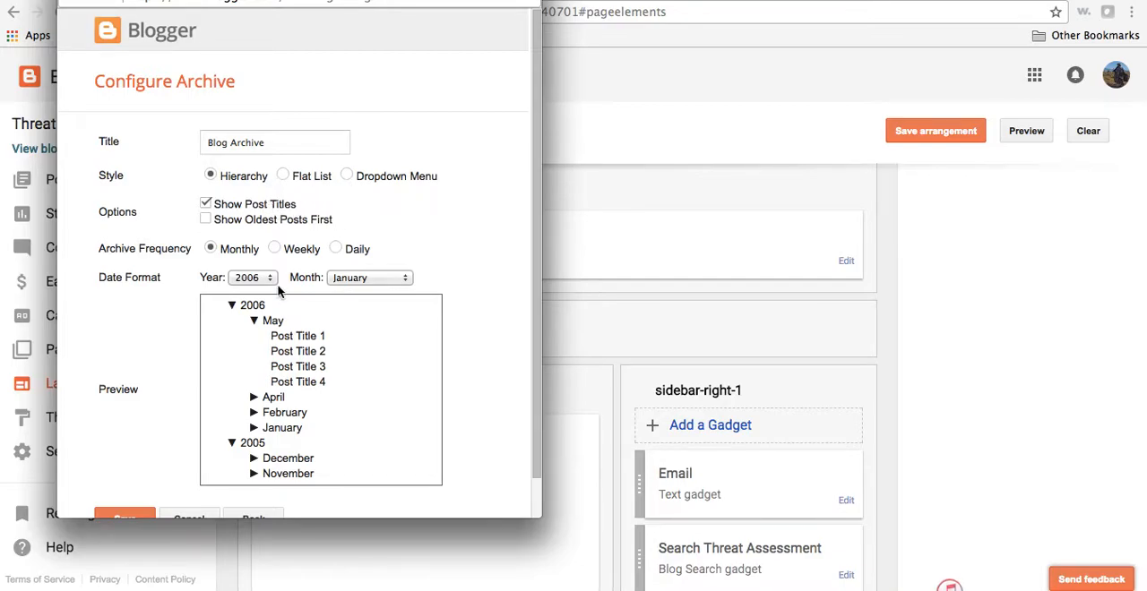
mouse_move(308, 396)
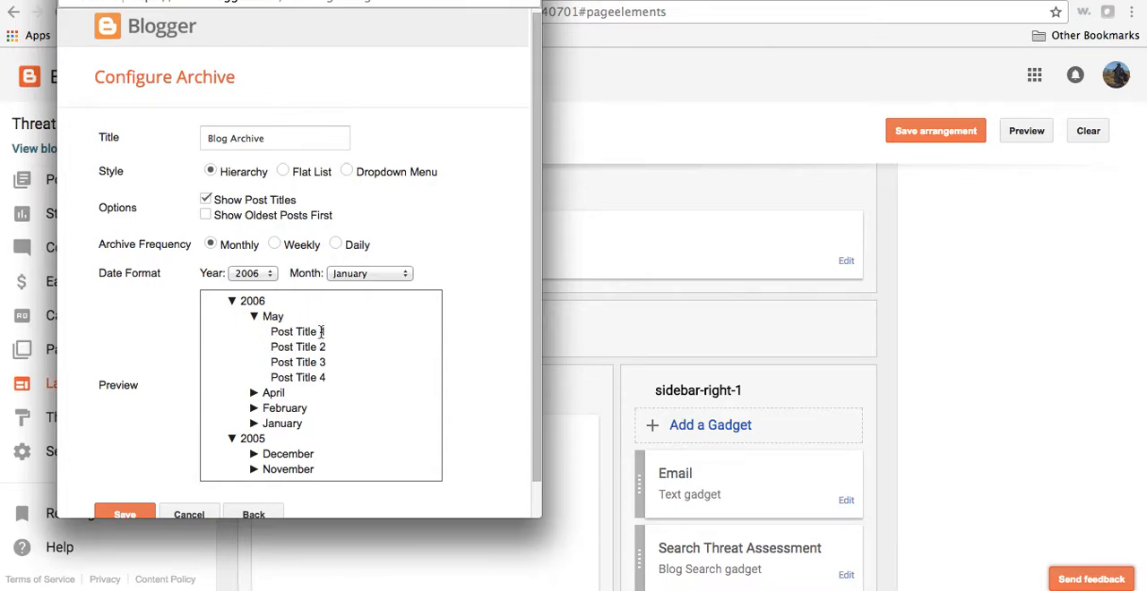
mouse_move(337, 368)
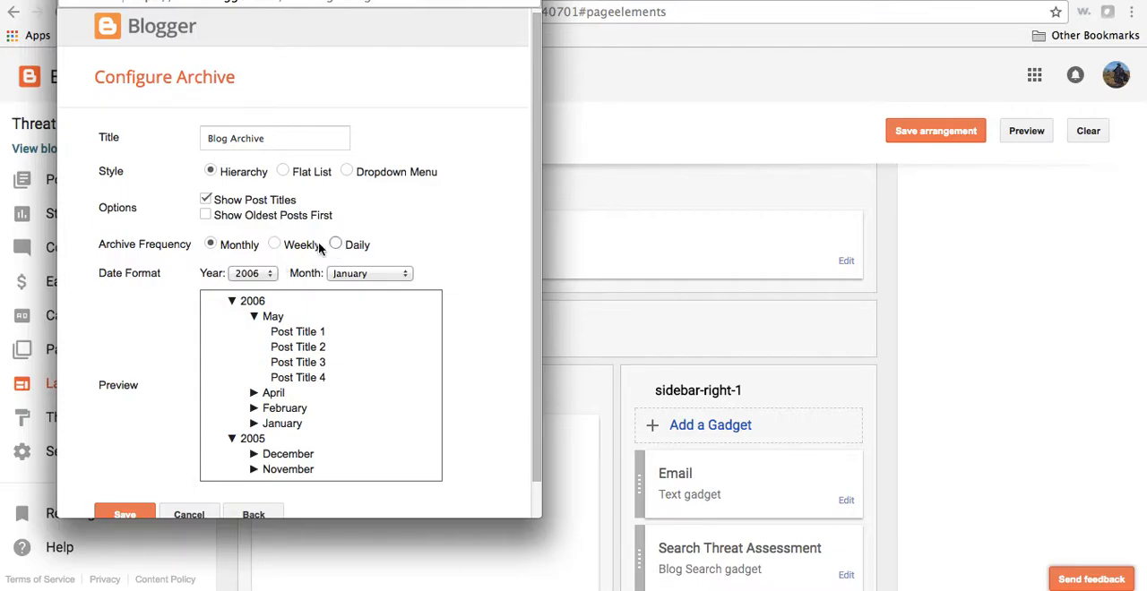
scroll("up", 3)
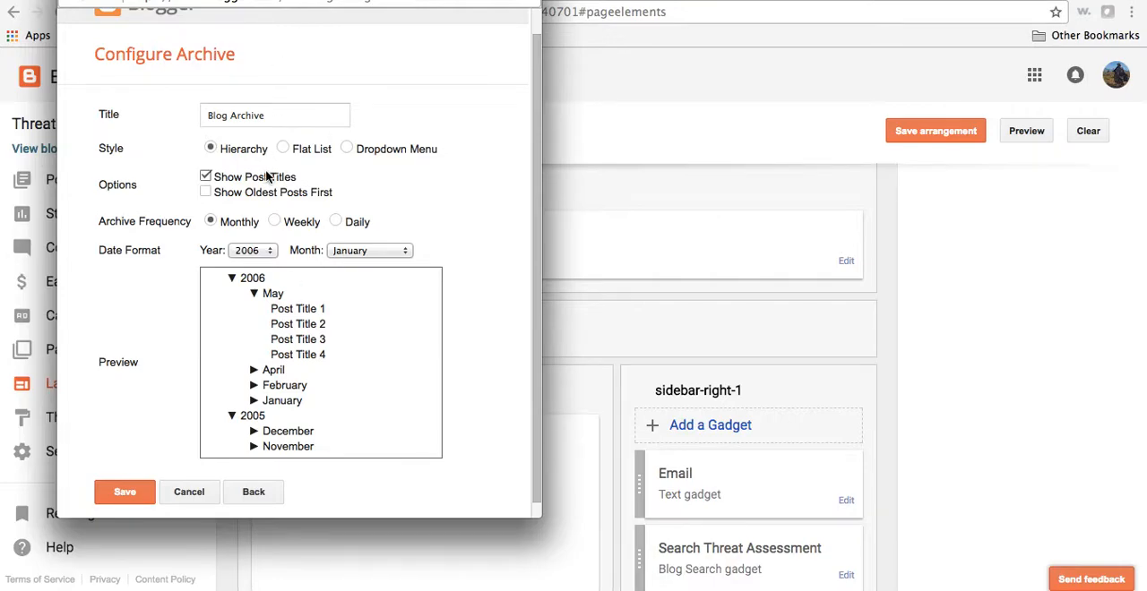
mouse_move(208, 167)
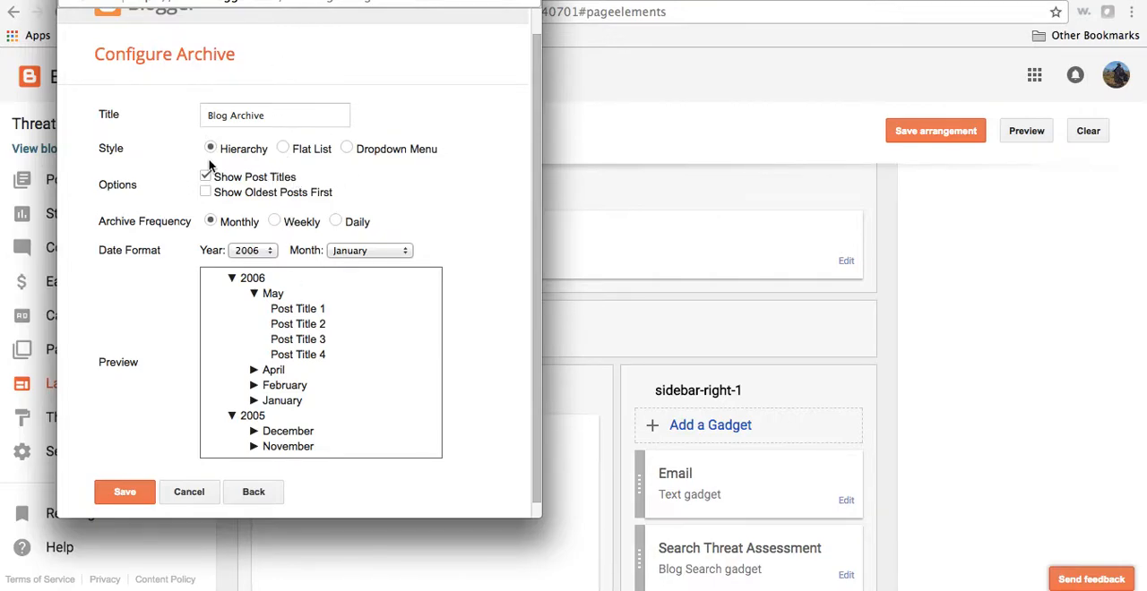
mouse_move(351, 327)
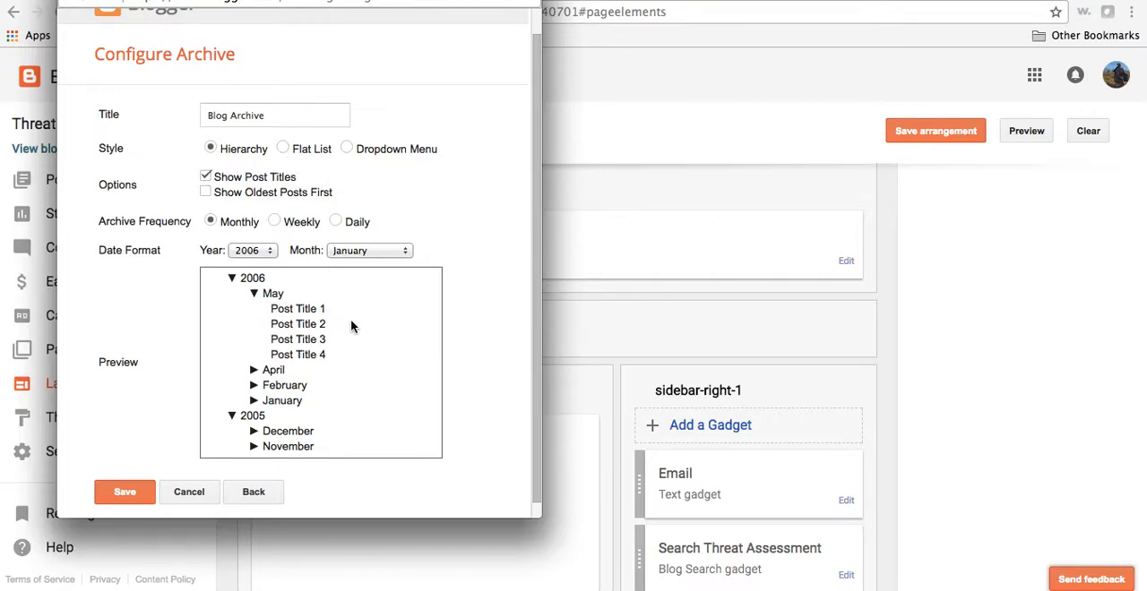
mouse_move(318, 410)
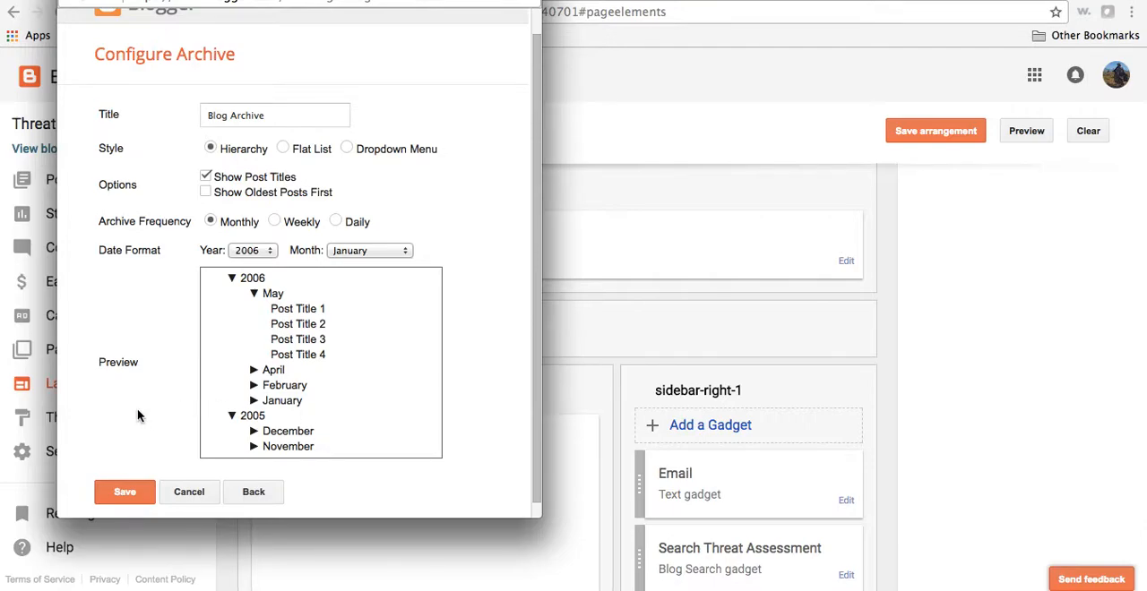
mouse_move(253, 492)
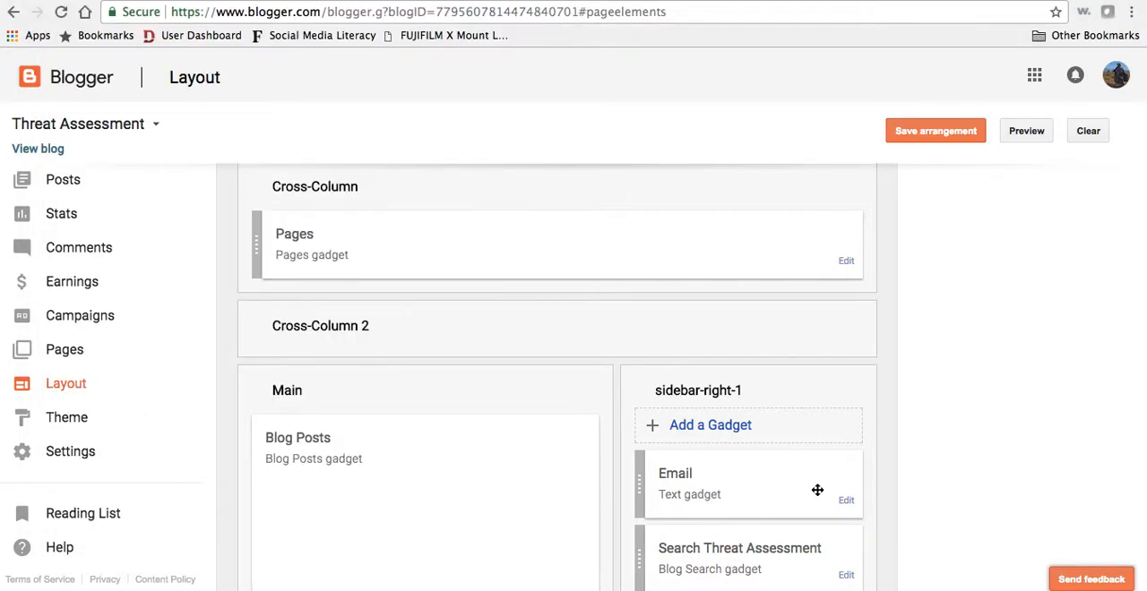
Step: Reopen Add a Gadget for sidebar-right-1, scroll to Blog List and start its configuration
left_click(709, 425)
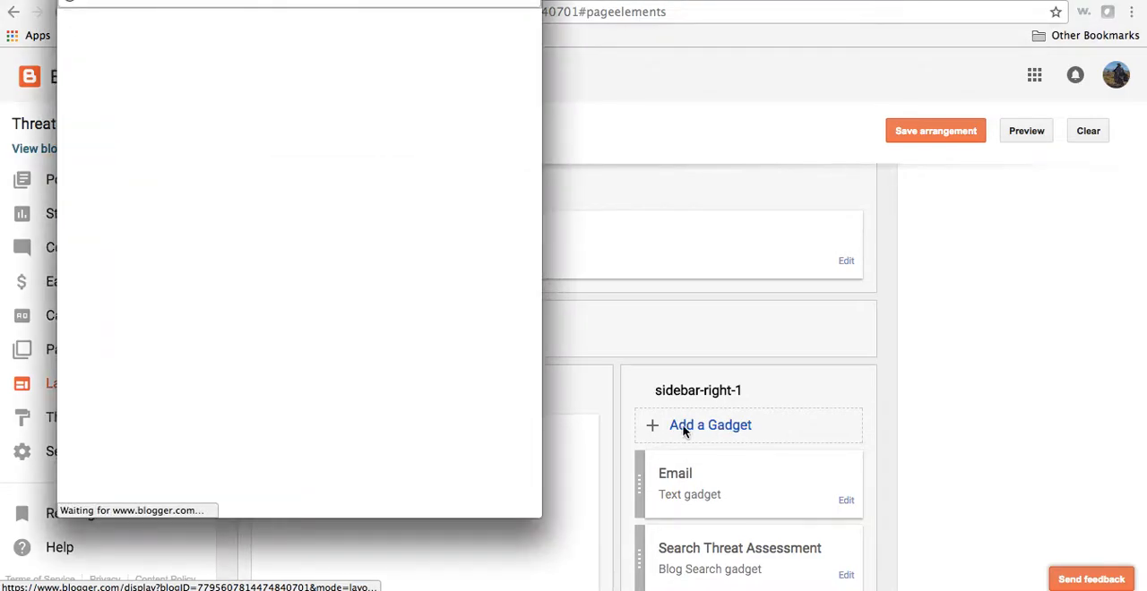
left_click(710, 424)
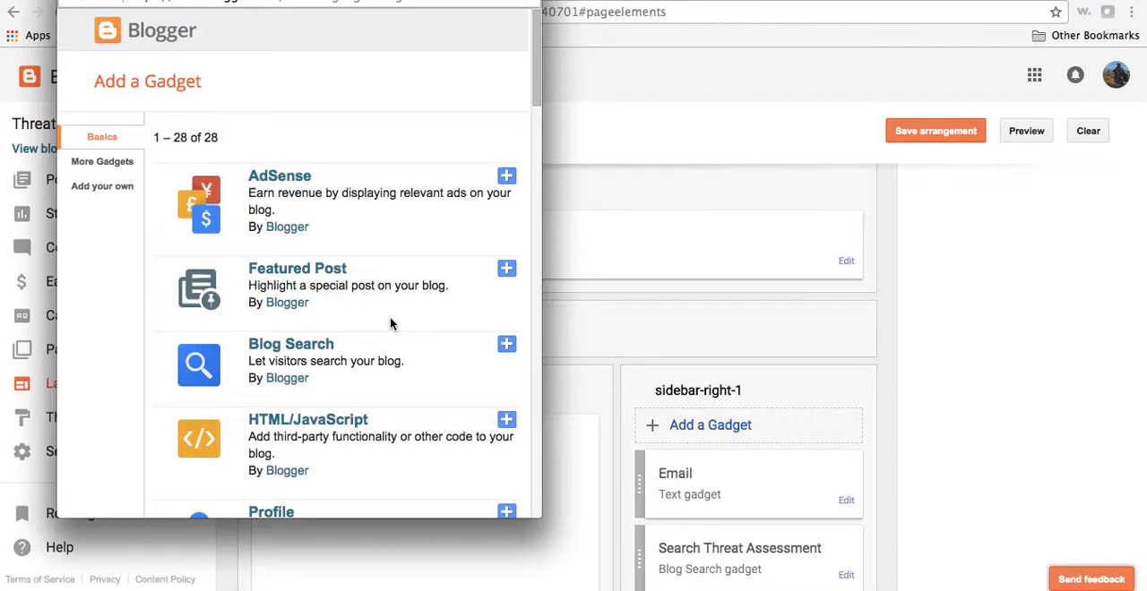
scroll("down", 3)
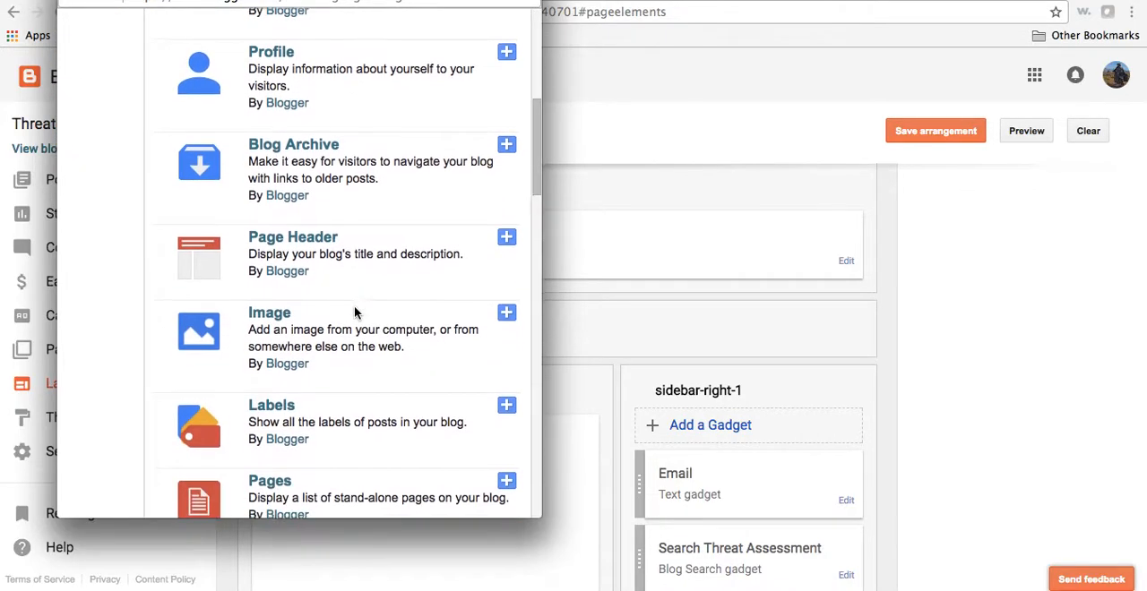
scroll("down", 3)
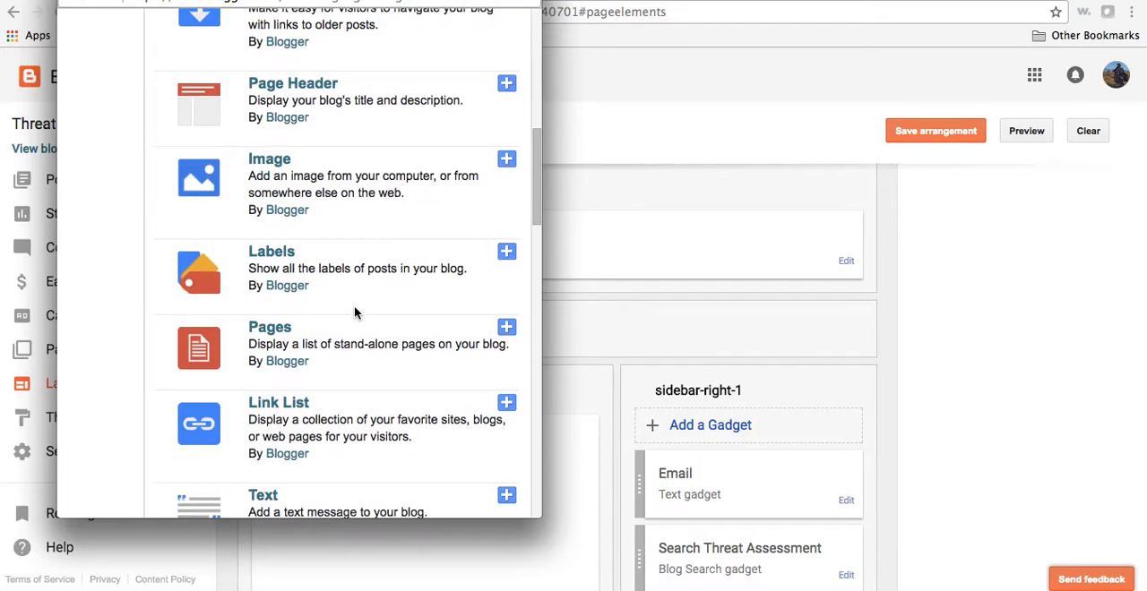
scroll("down", 3)
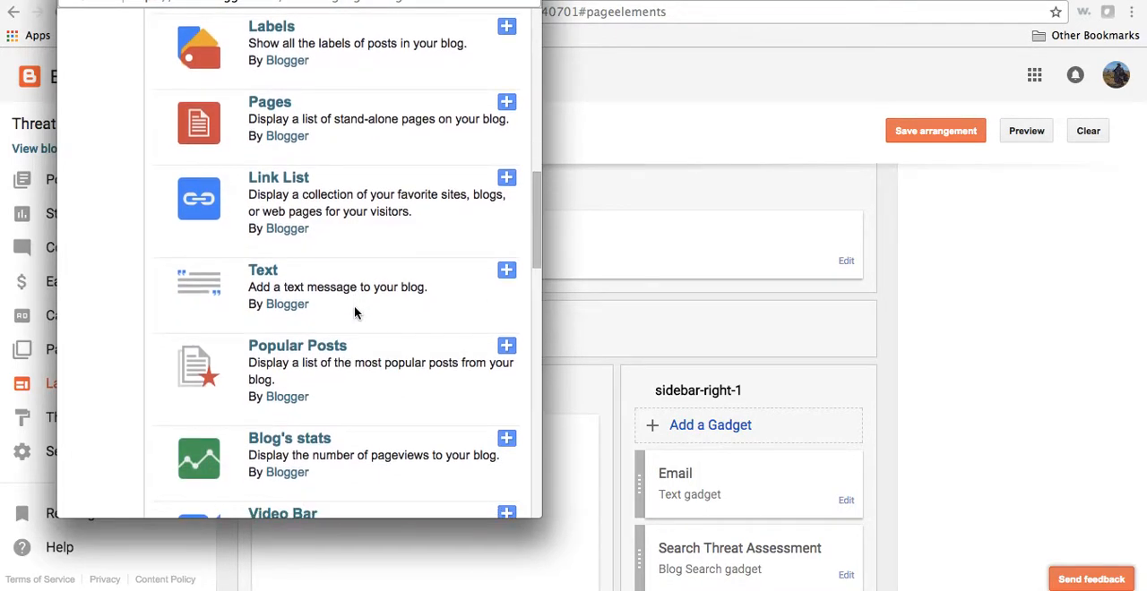
scroll("down", 3)
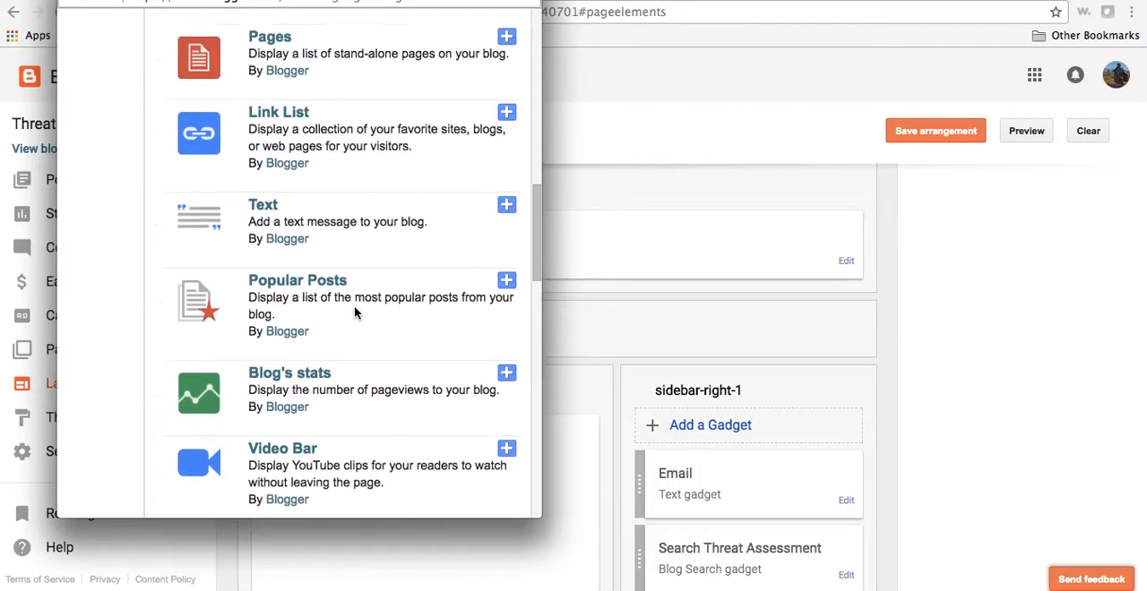
scroll("down", 3)
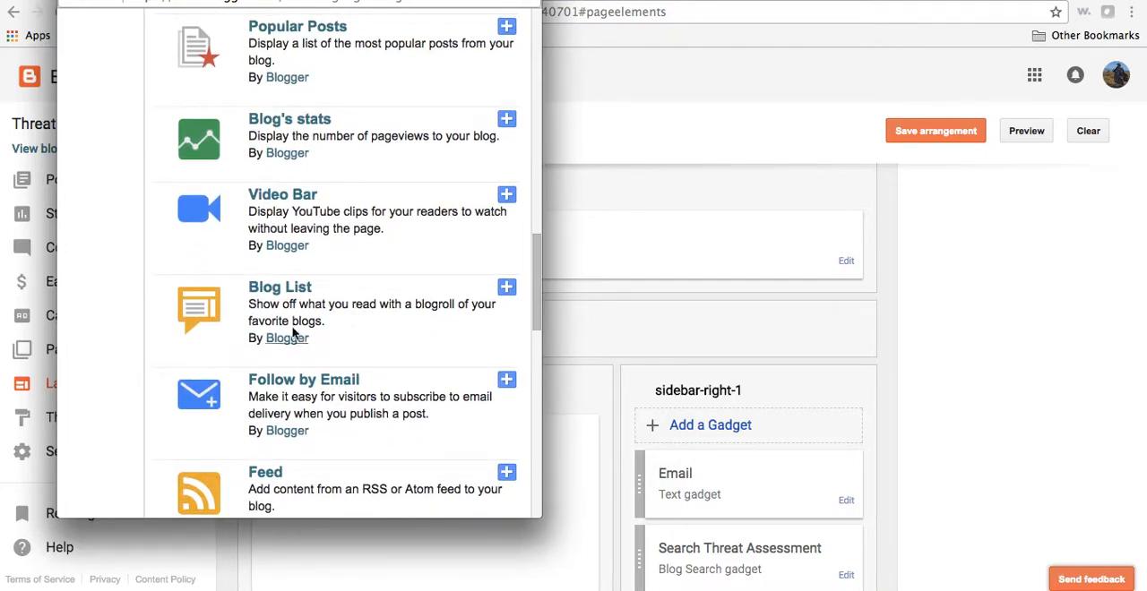
mouse_move(399, 334)
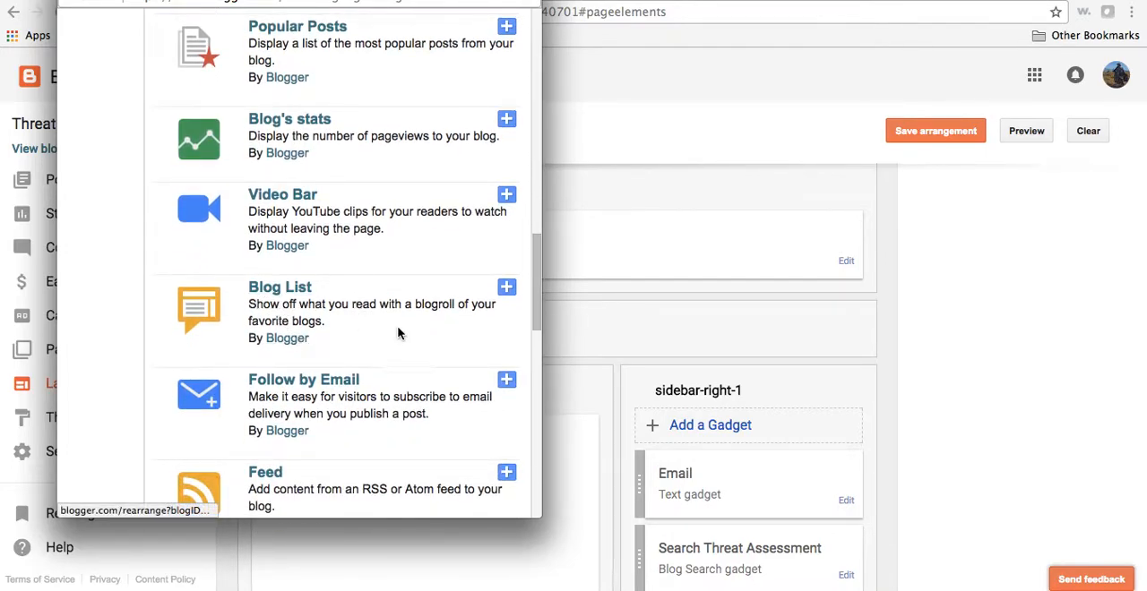
mouse_move(360, 329)
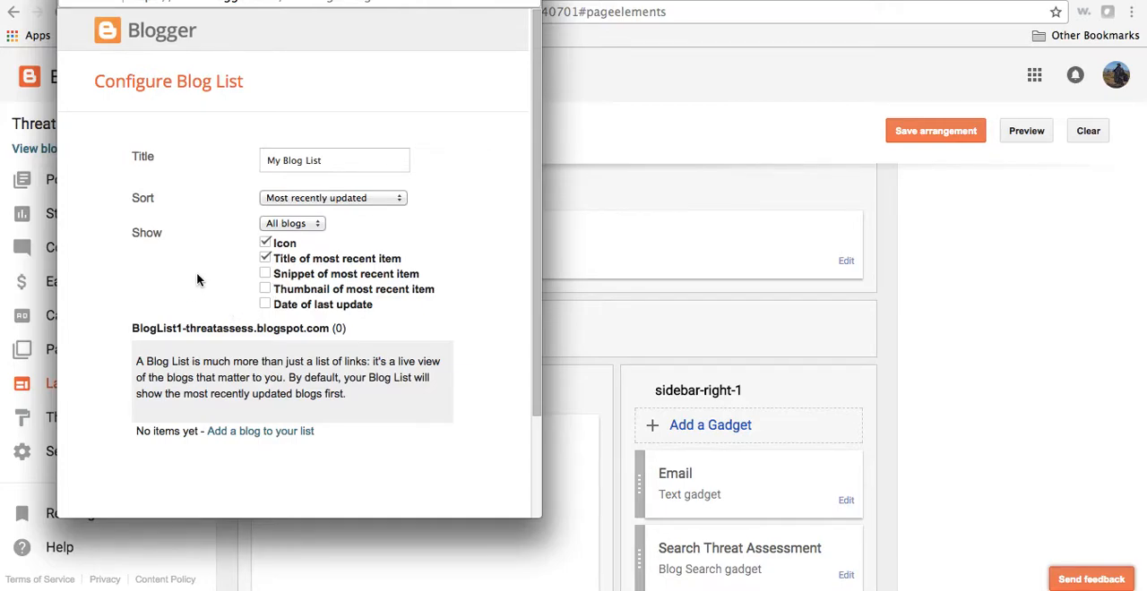
left_click(334, 161)
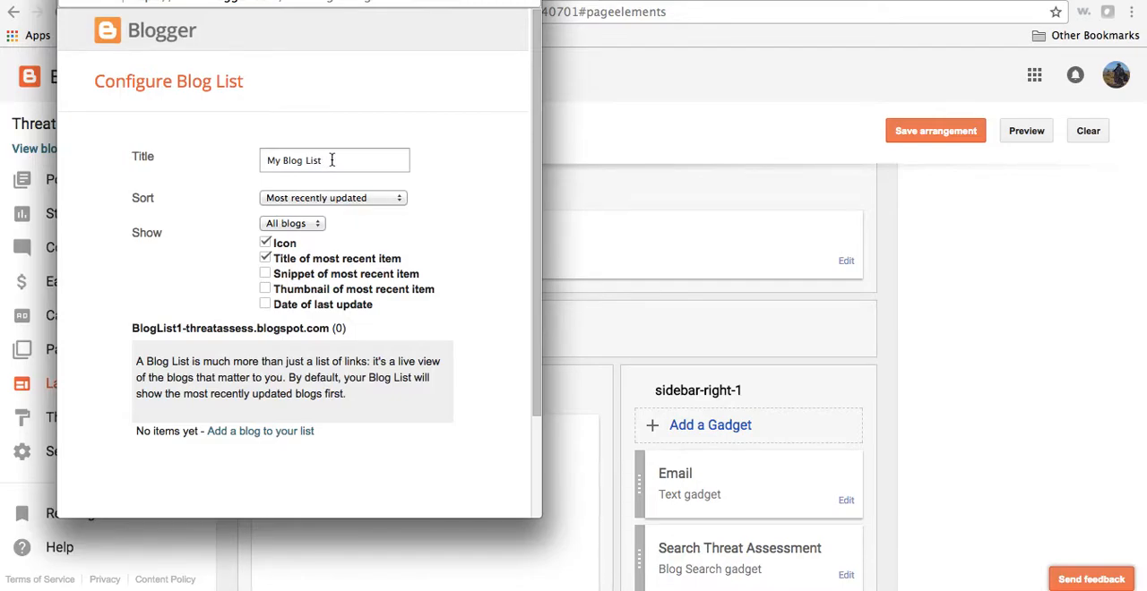
mouse_move(668, 137)
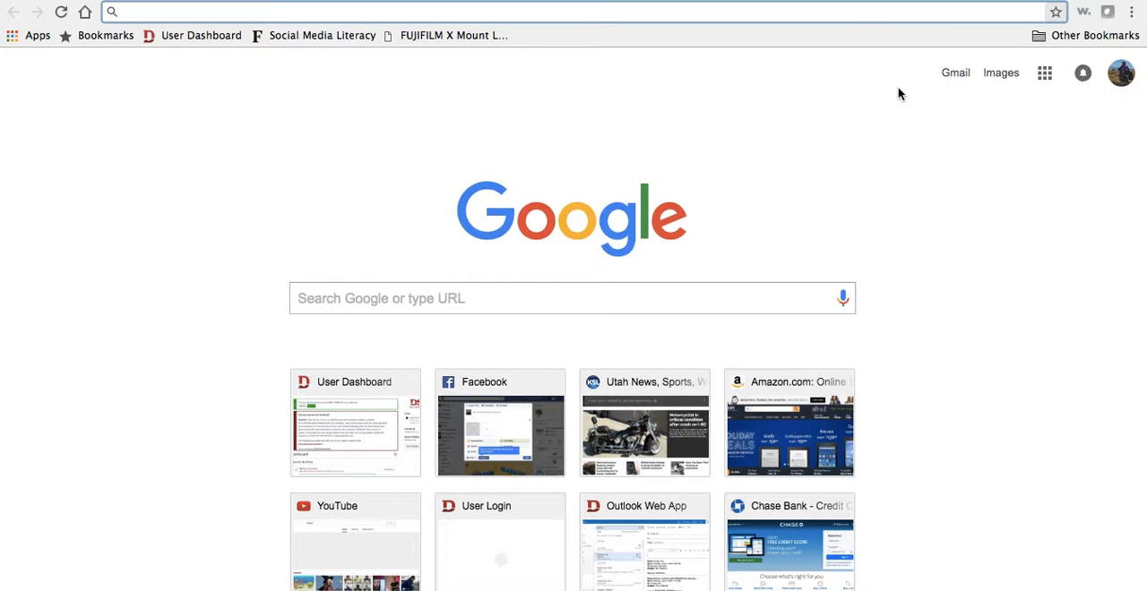
Step: Search Google for 'blogs on security'
type("blogs o")
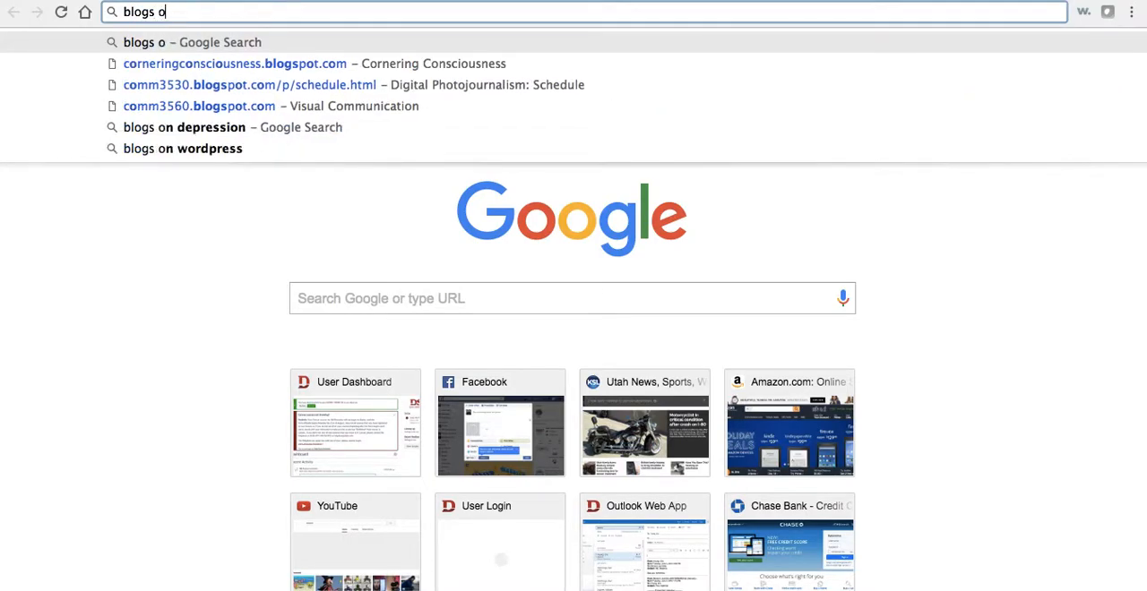
type("n security")
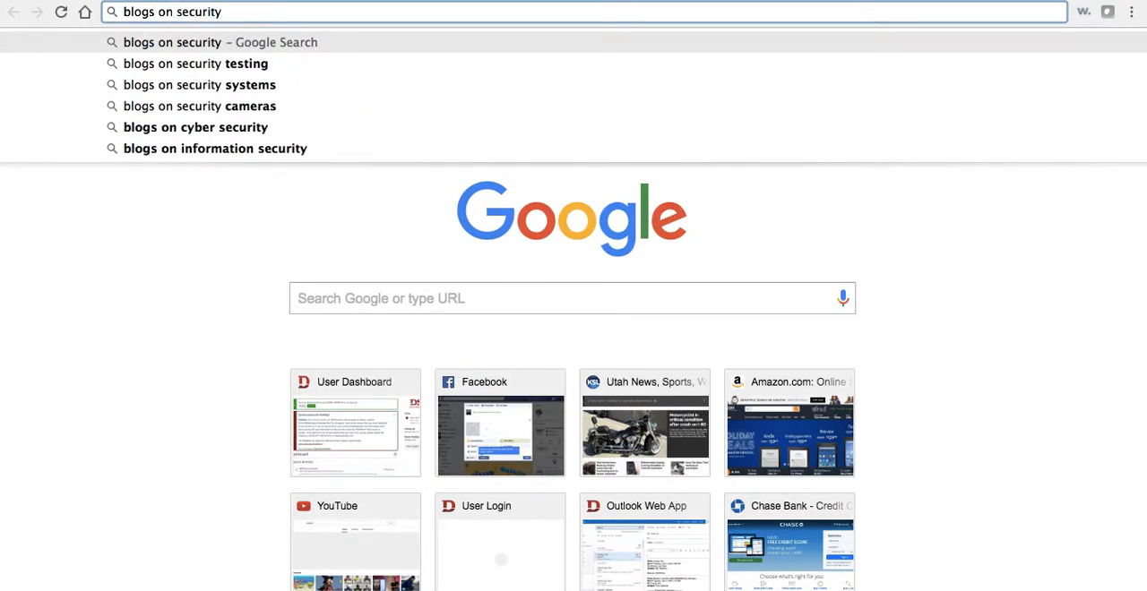
key("Return")
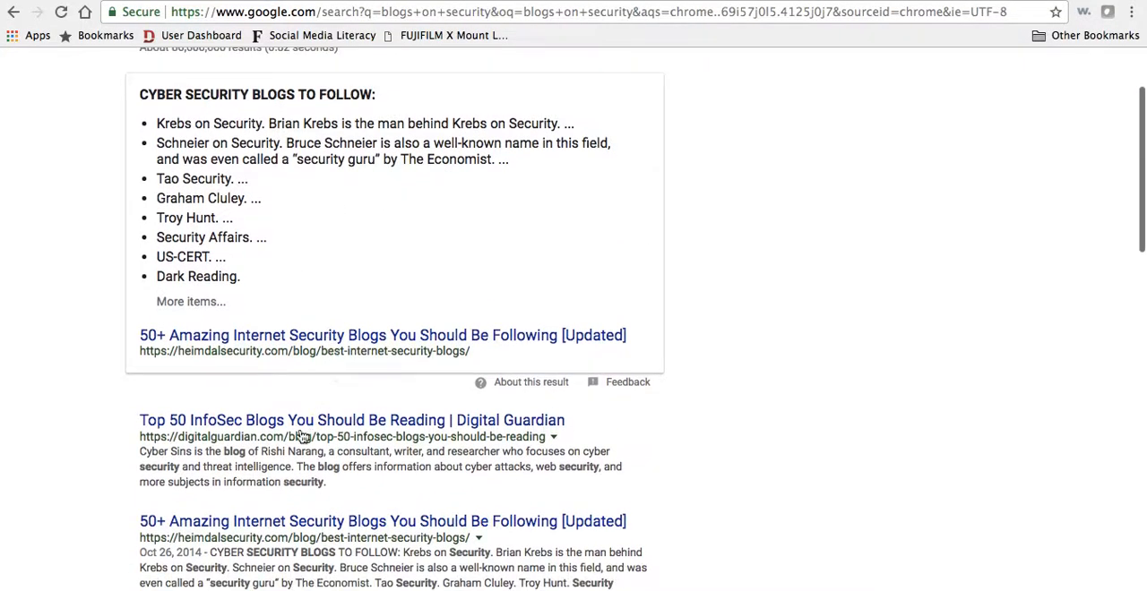
Step: Open Digital Guardian's Top 50 InfoSec Blogs article, skim it, and return to Blogger
left_click(352, 420)
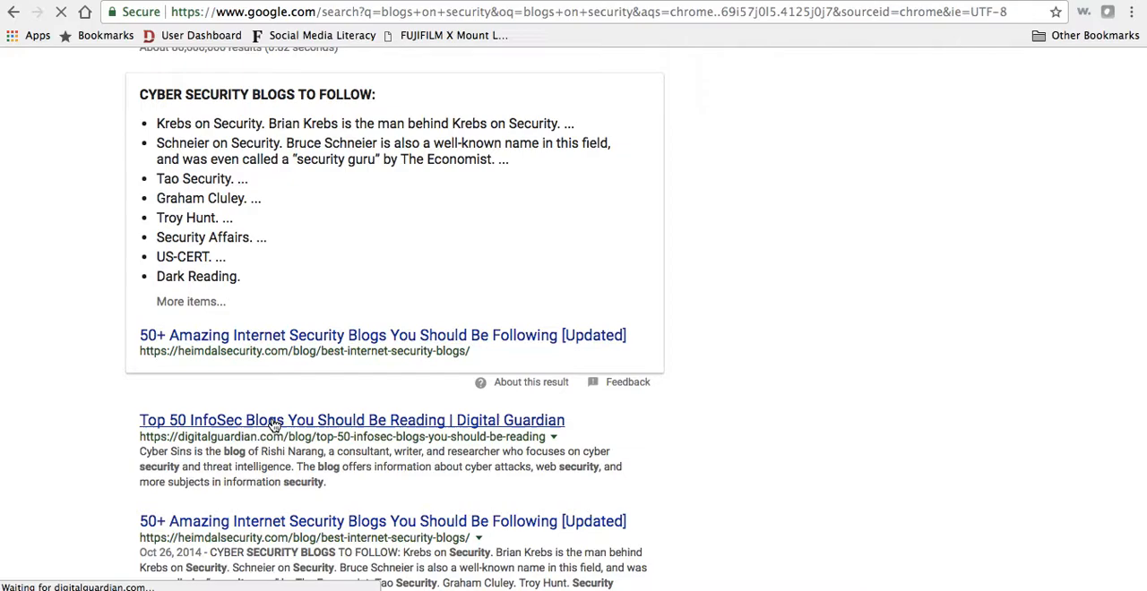
left_click(352, 419)
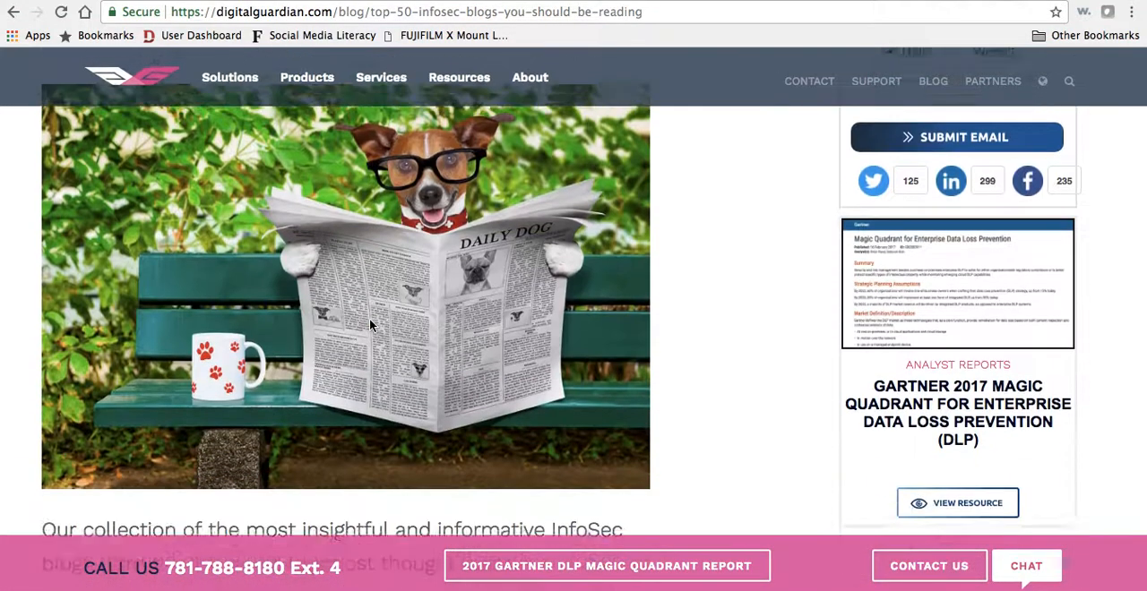
scroll("down", 3)
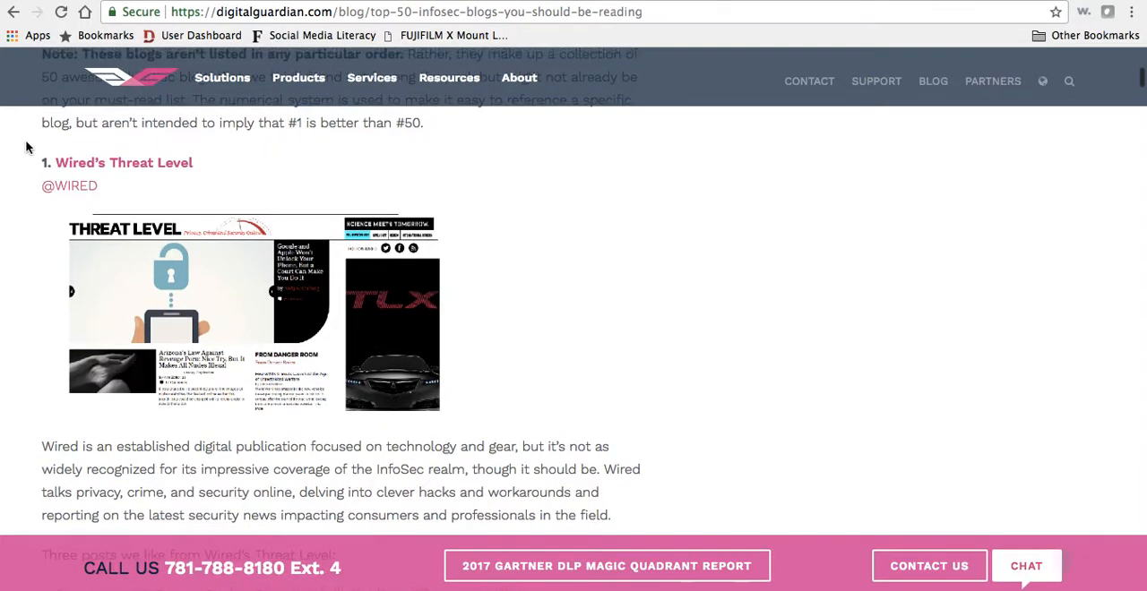
left_click(124, 162)
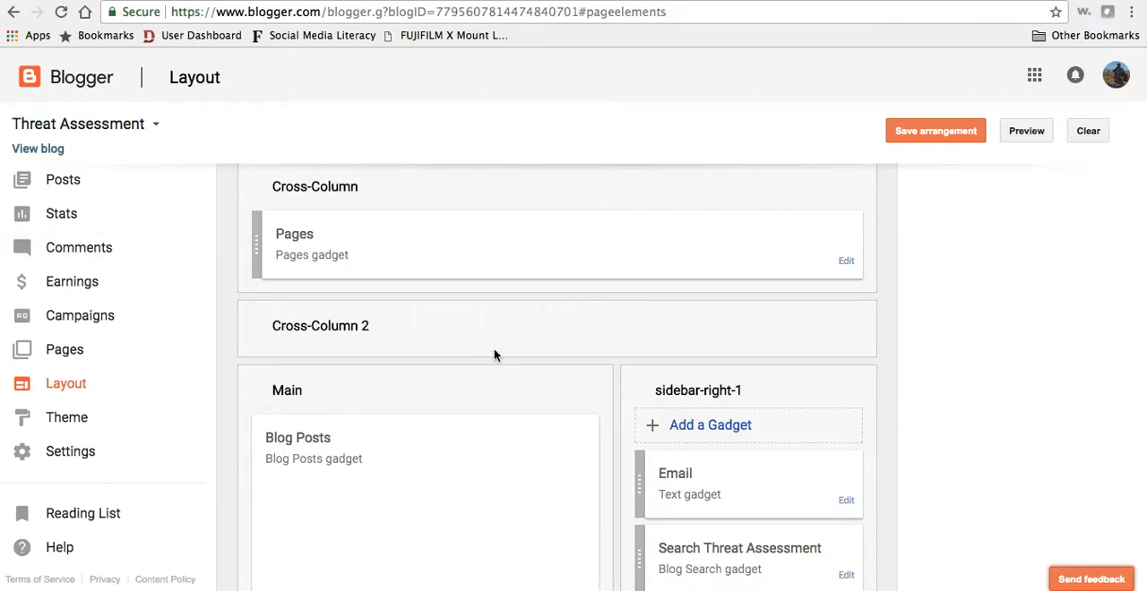
Step: Add wired.com/category/threatlevel to the Blog List by URL
scroll("up", 3)
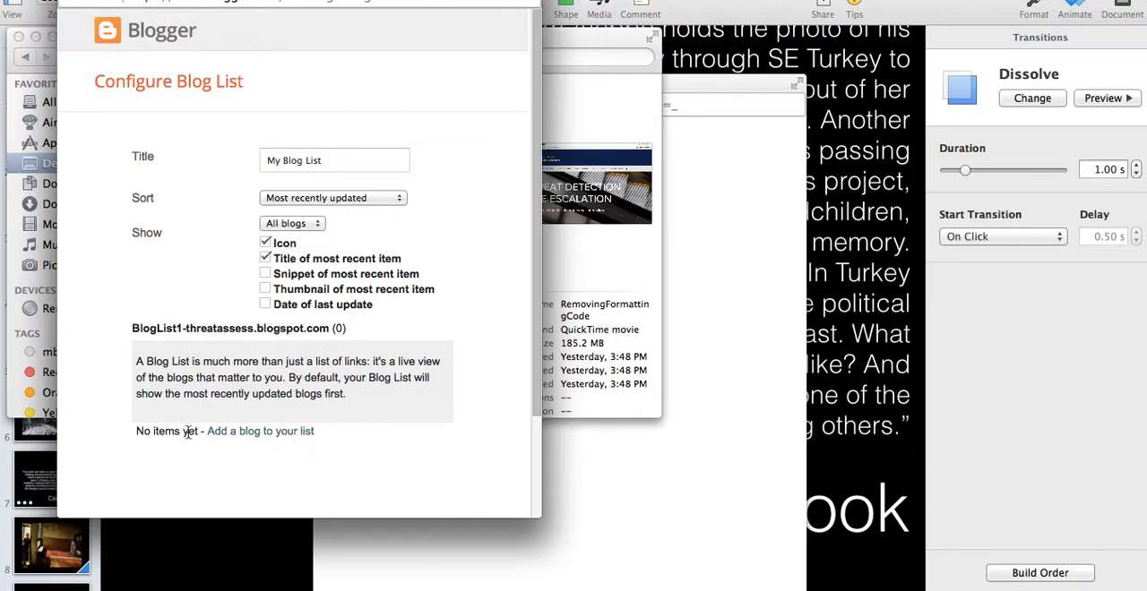
mouse_move(260, 431)
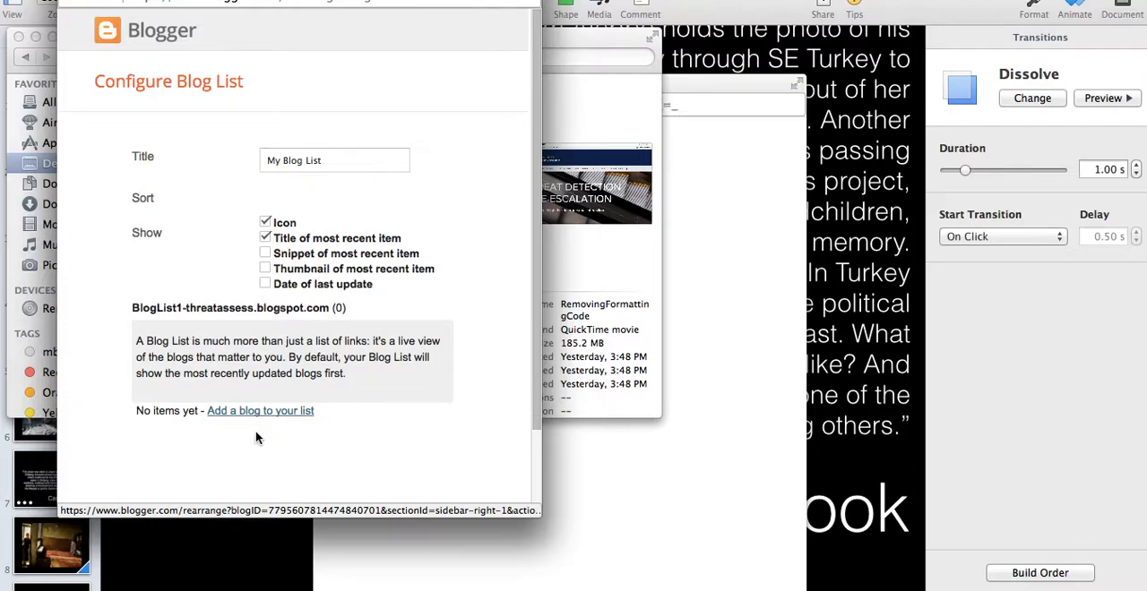
left_click(260, 410)
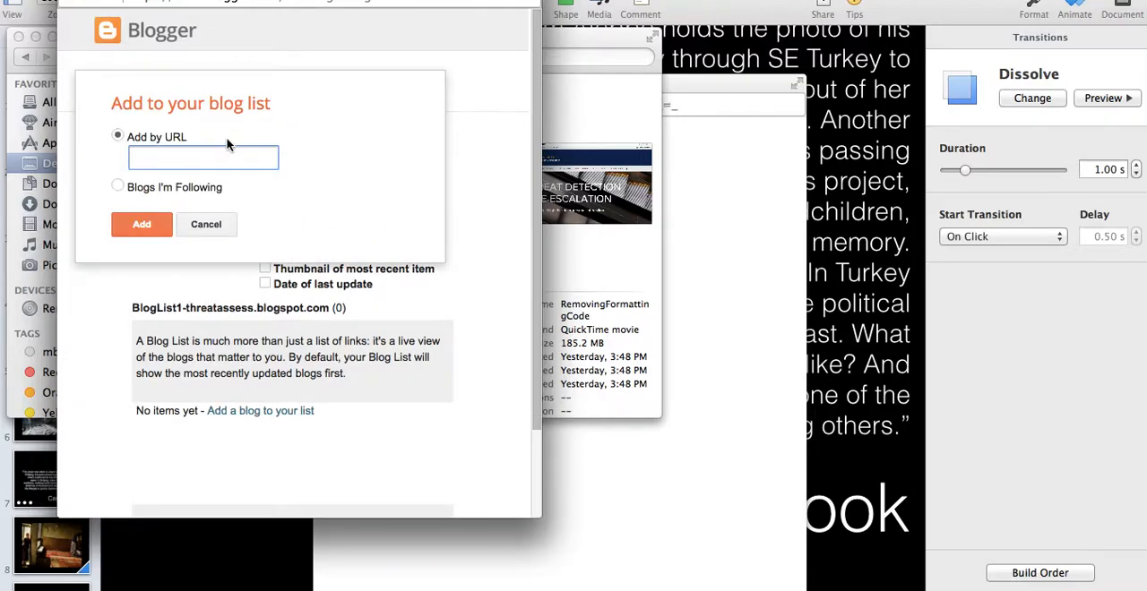
type("wired.com/category/threatlevel")
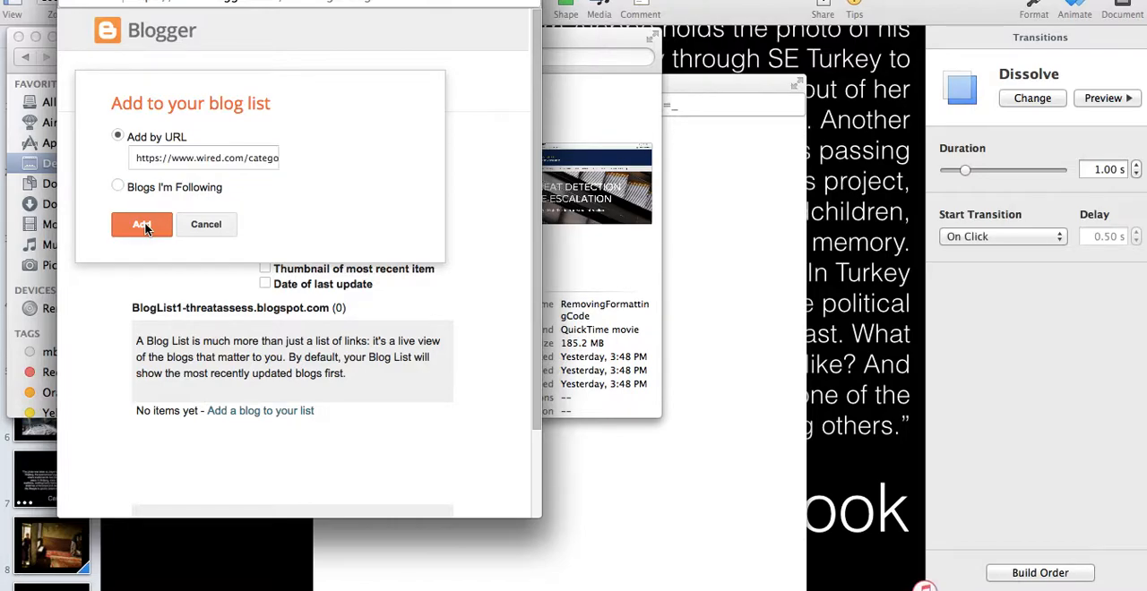
left_click(142, 224)
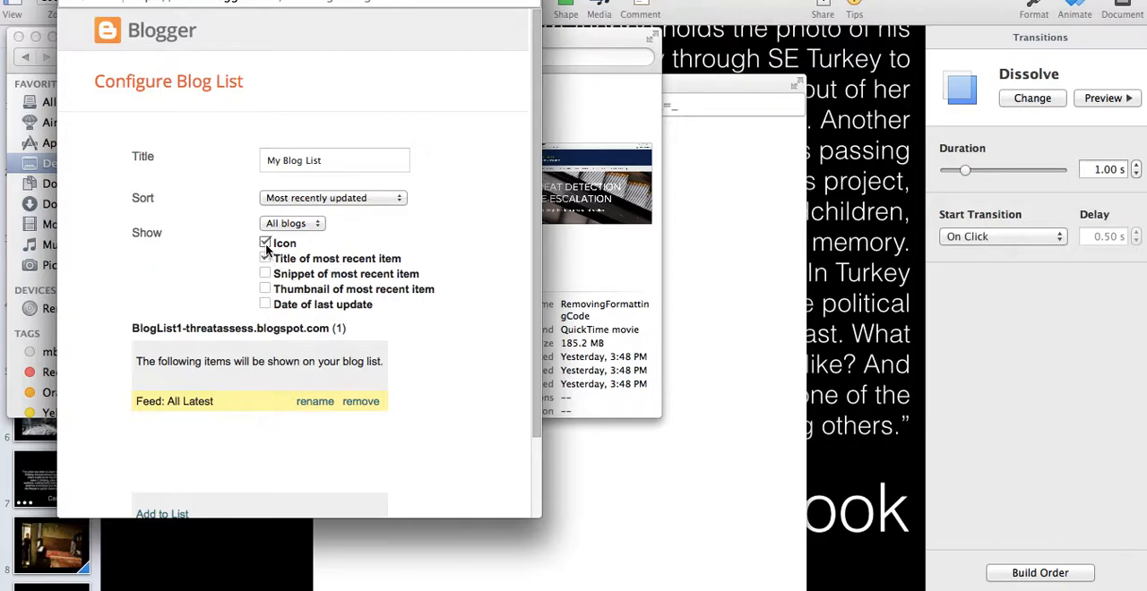
Step: Tick the options to show each blog's most recent item title and snippet
left_click(265, 258)
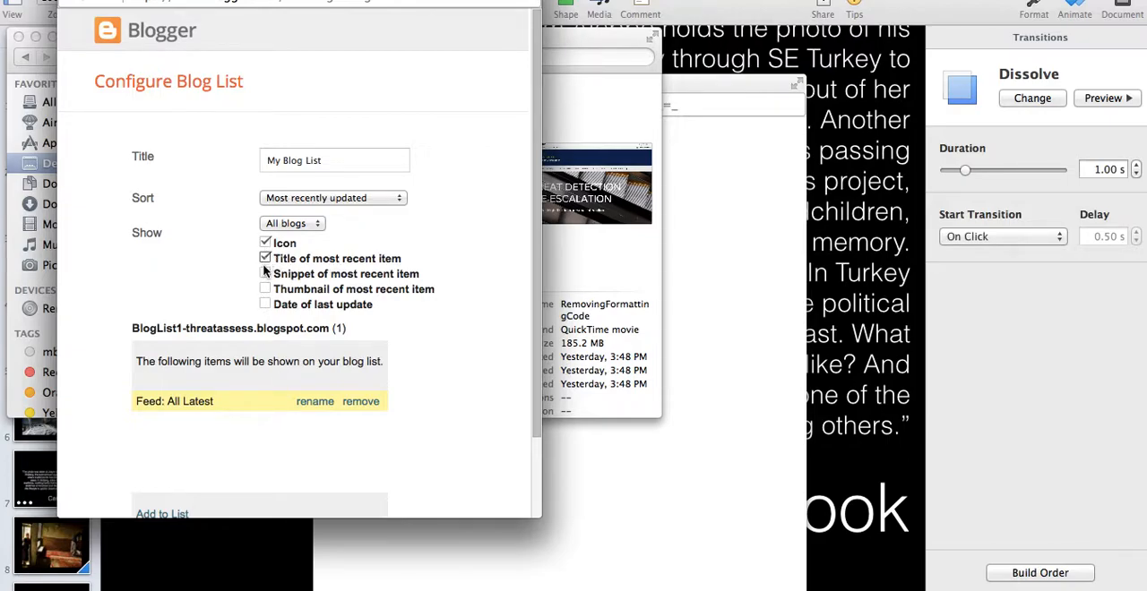
left_click(266, 274)
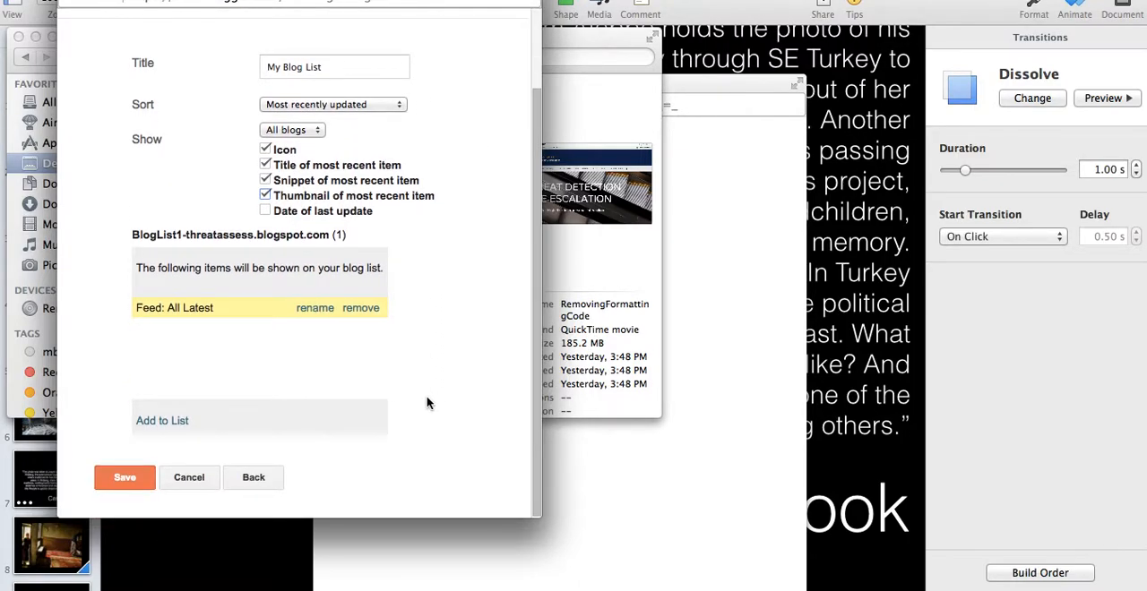
mouse_move(878, 280)
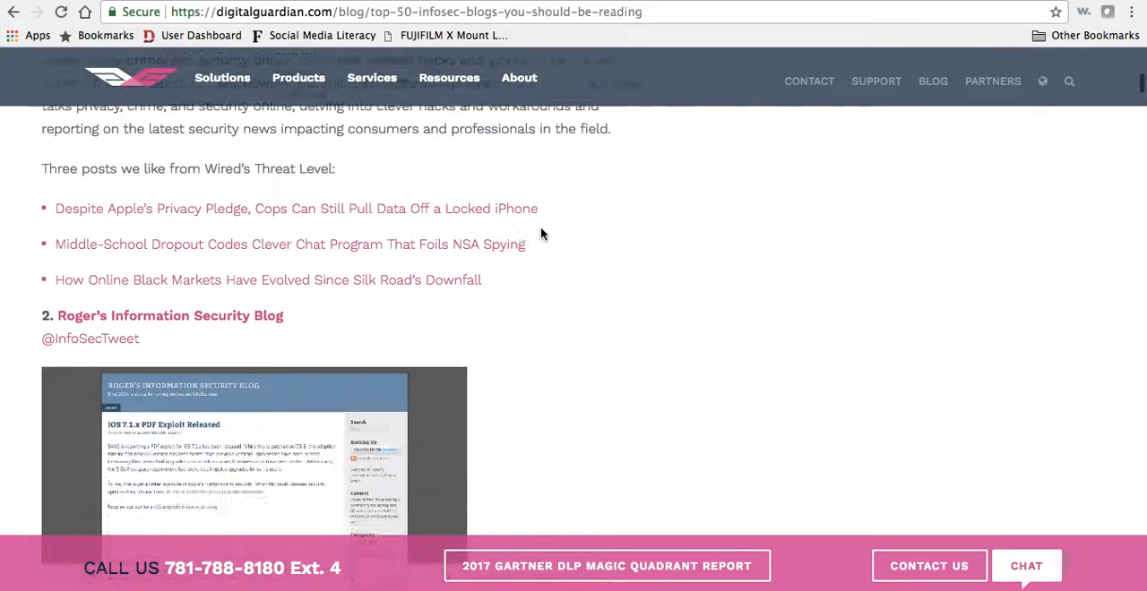
Step: Scroll the Digital Guardian article to entry 2 and open Roger's Information Security Blog
scroll("down", 3)
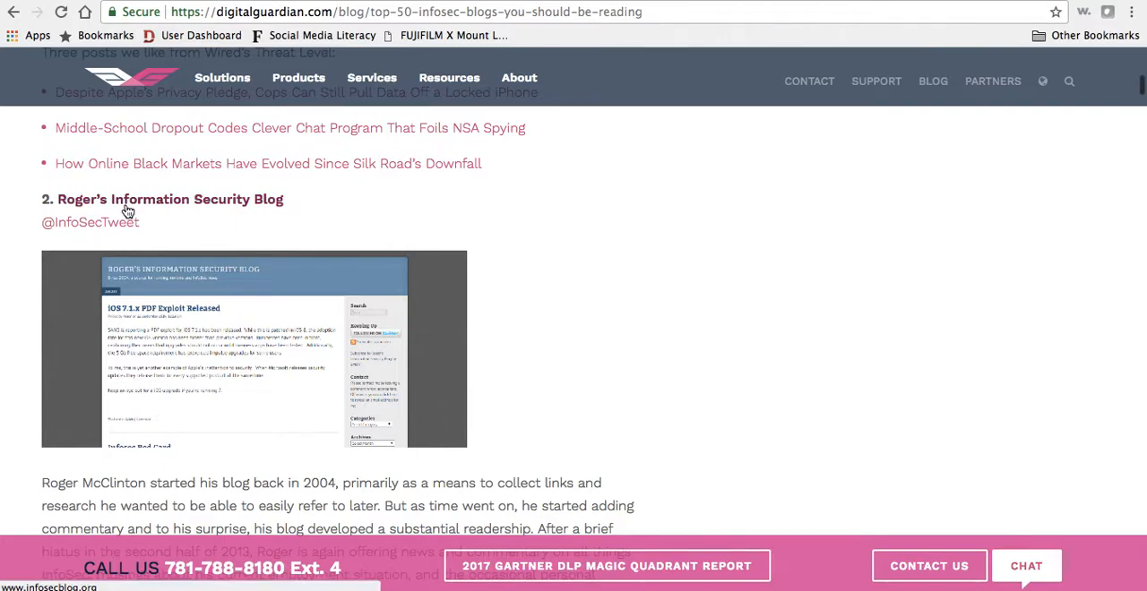
left_click(90, 223)
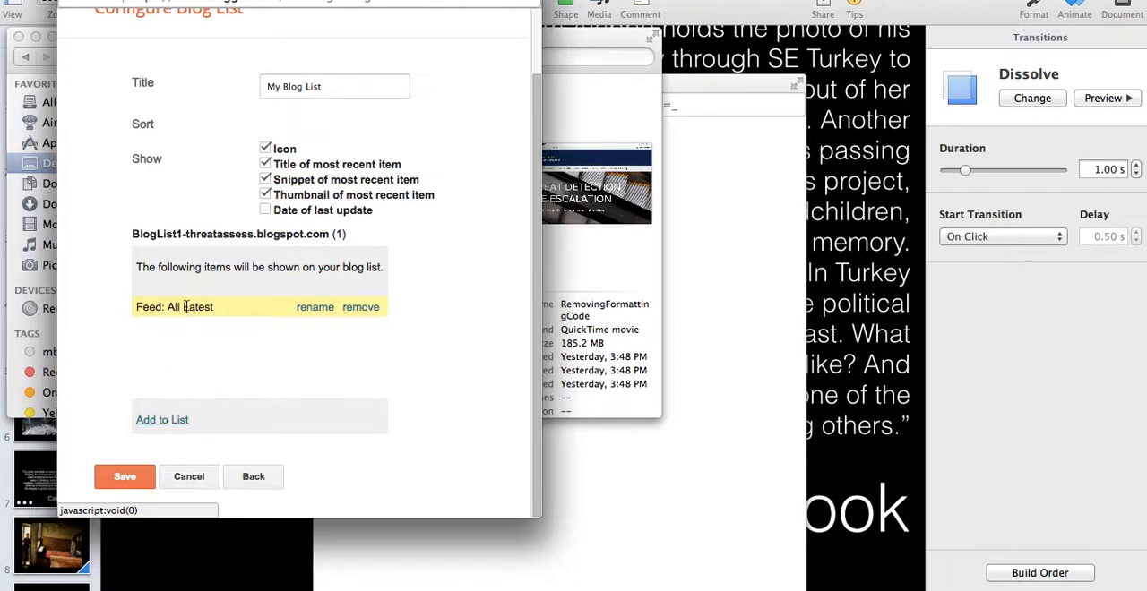
left_click(162, 419)
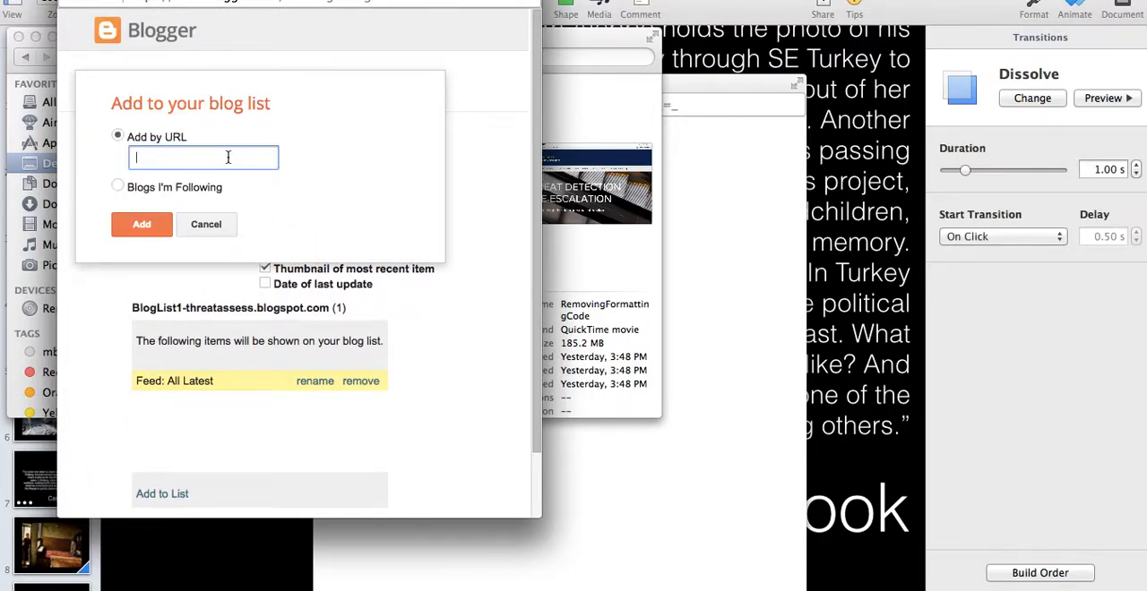
type("https://www.infosecblog.org/")
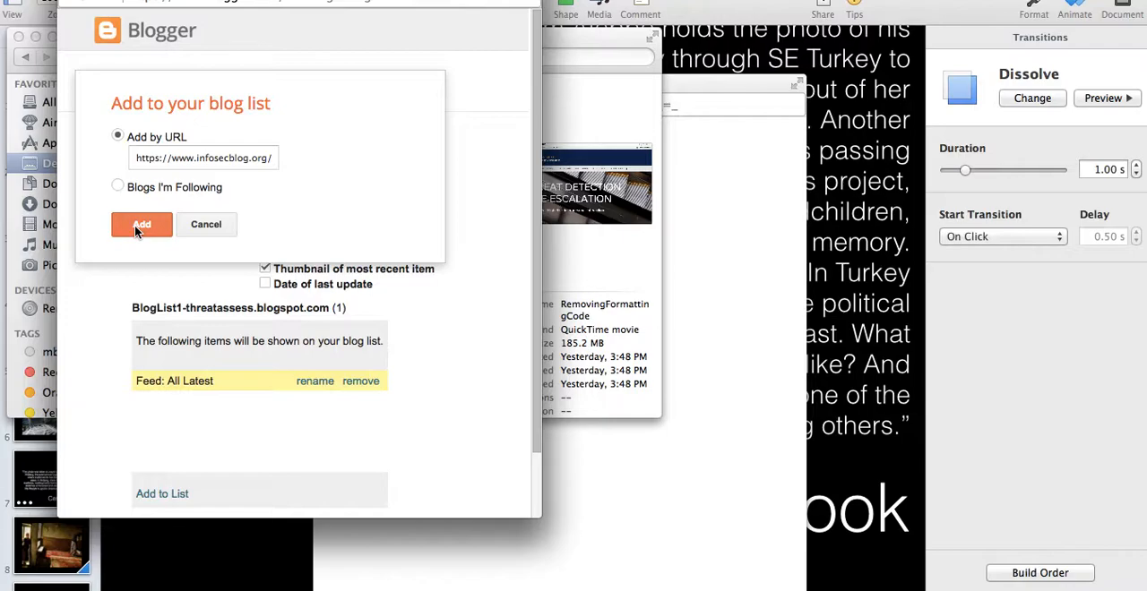
left_click(142, 224)
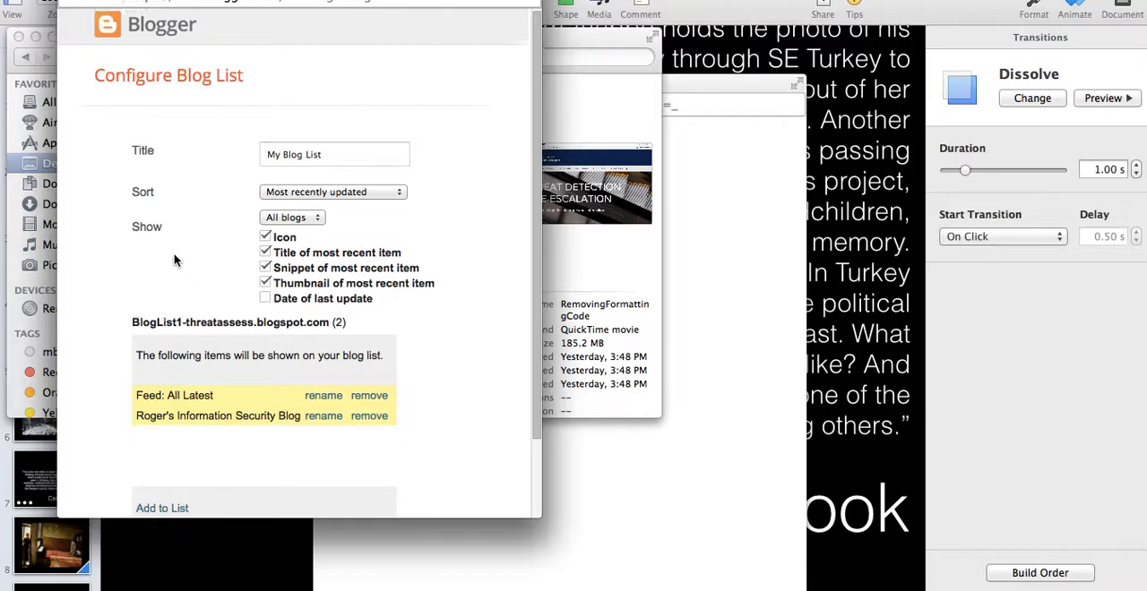
Step: Save the Blog List gadget and the layout arrangement, then view the live blog
scroll("down", 3)
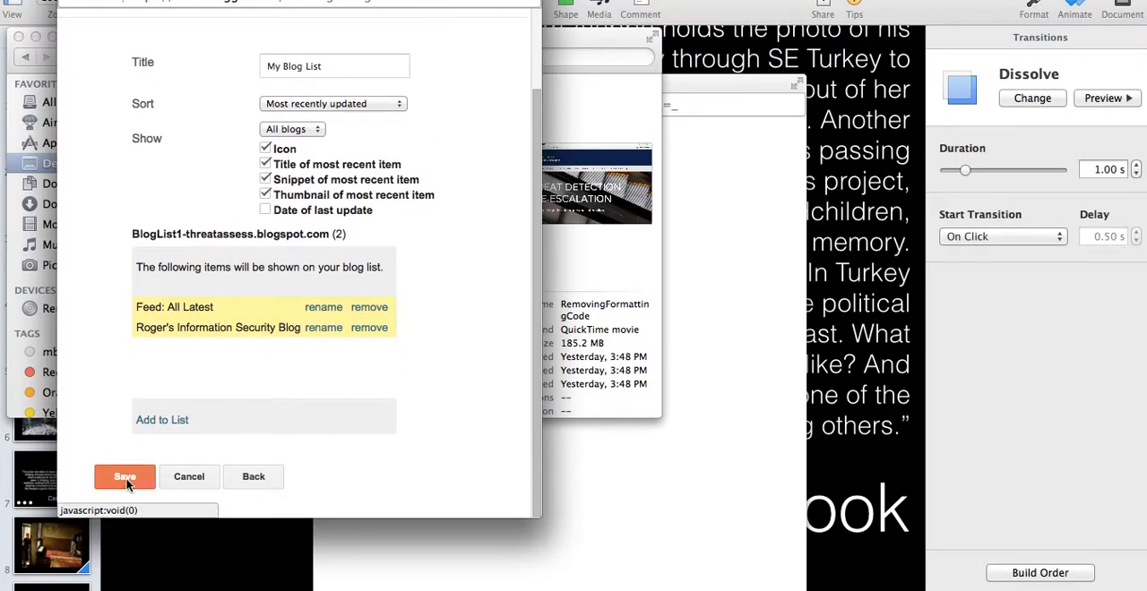
left_click(124, 475)
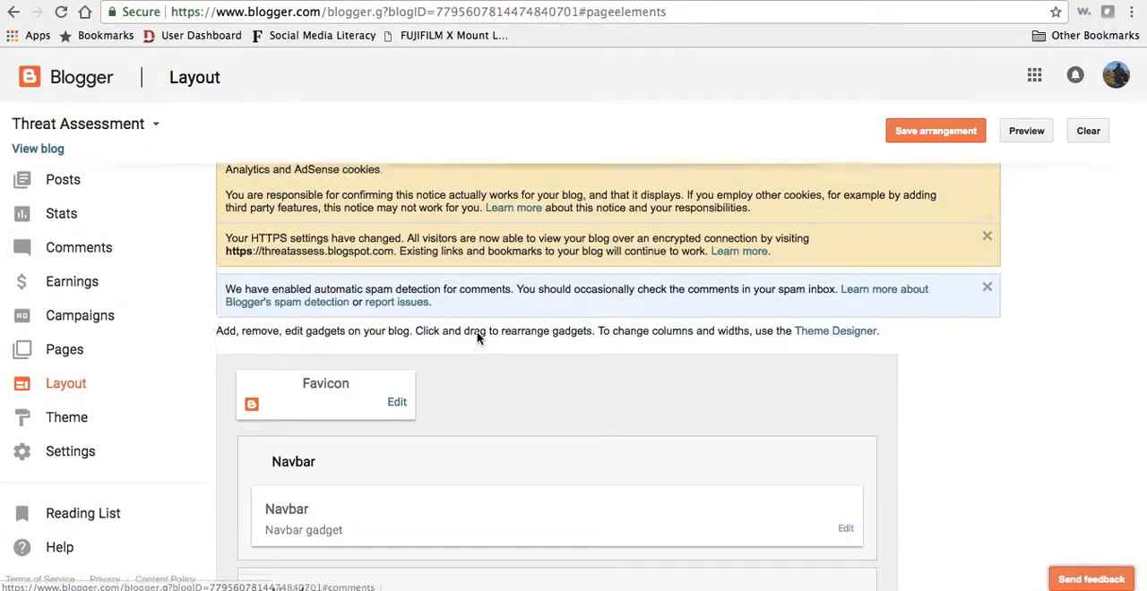
scroll("up", 3)
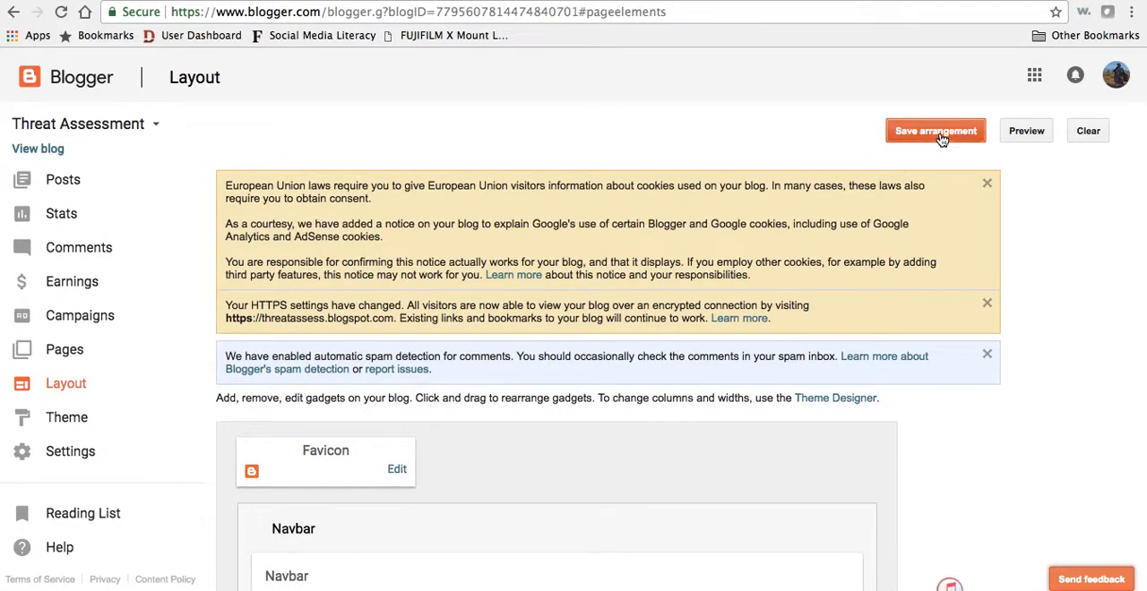
left_click(936, 130)
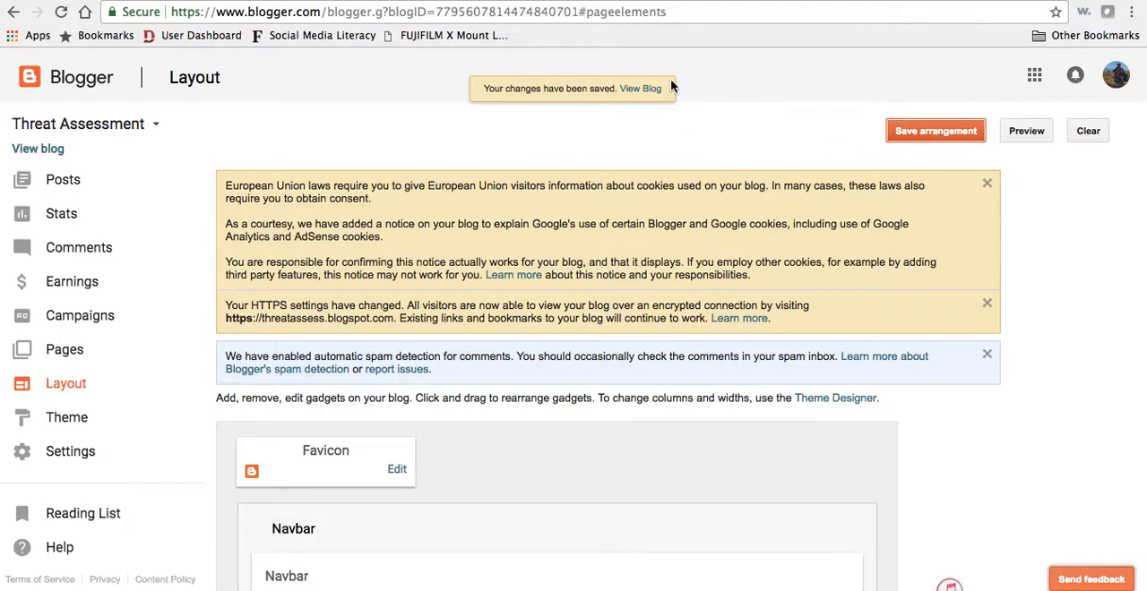
left_click(640, 88)
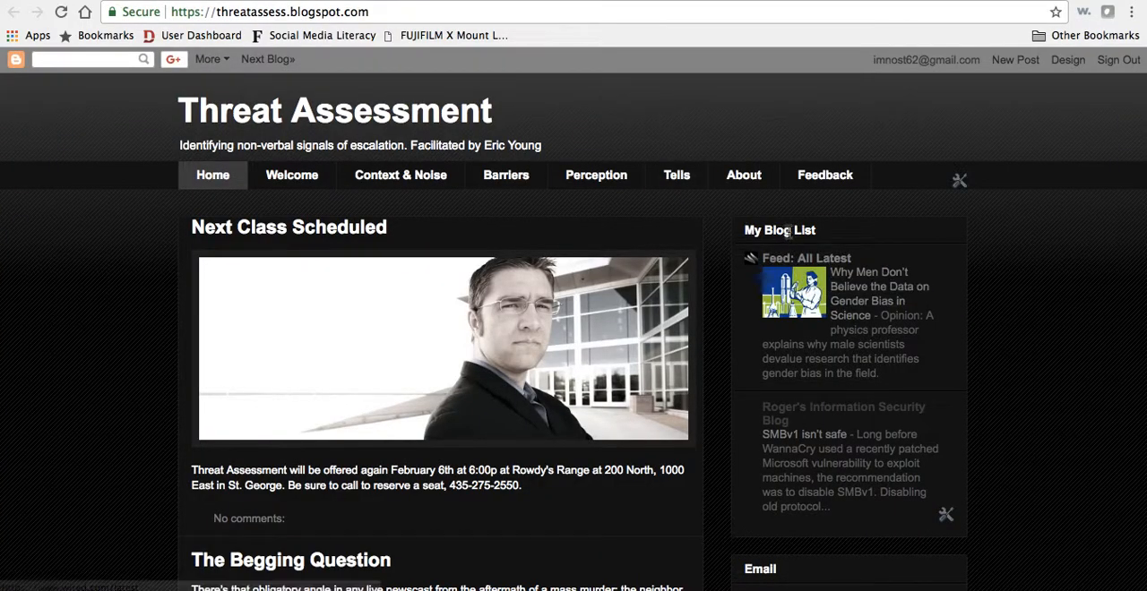
mouse_move(814, 325)
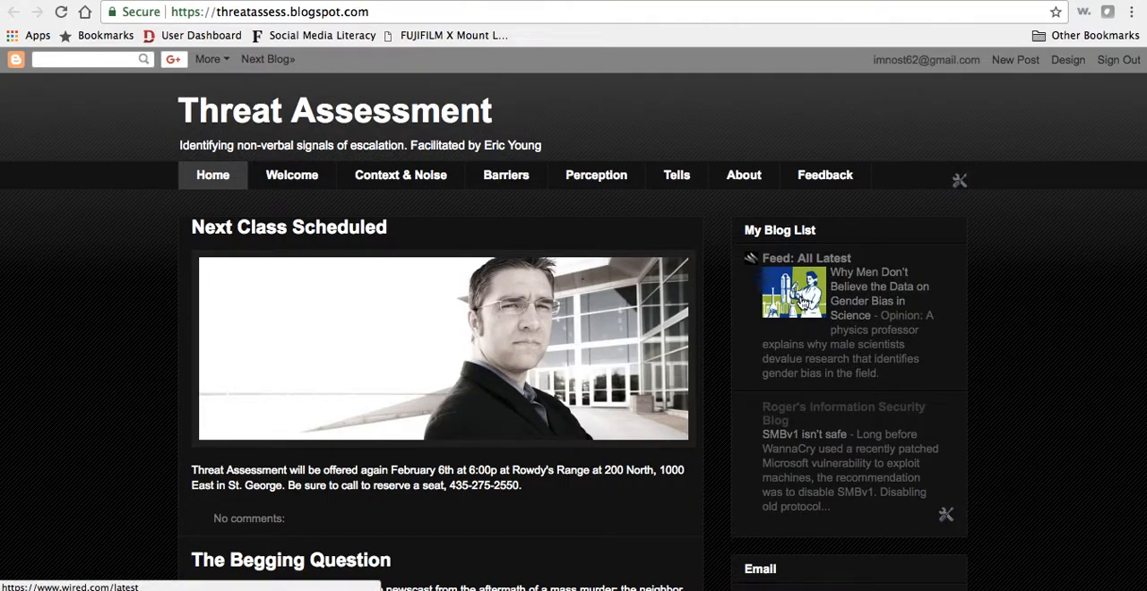
mouse_move(825, 322)
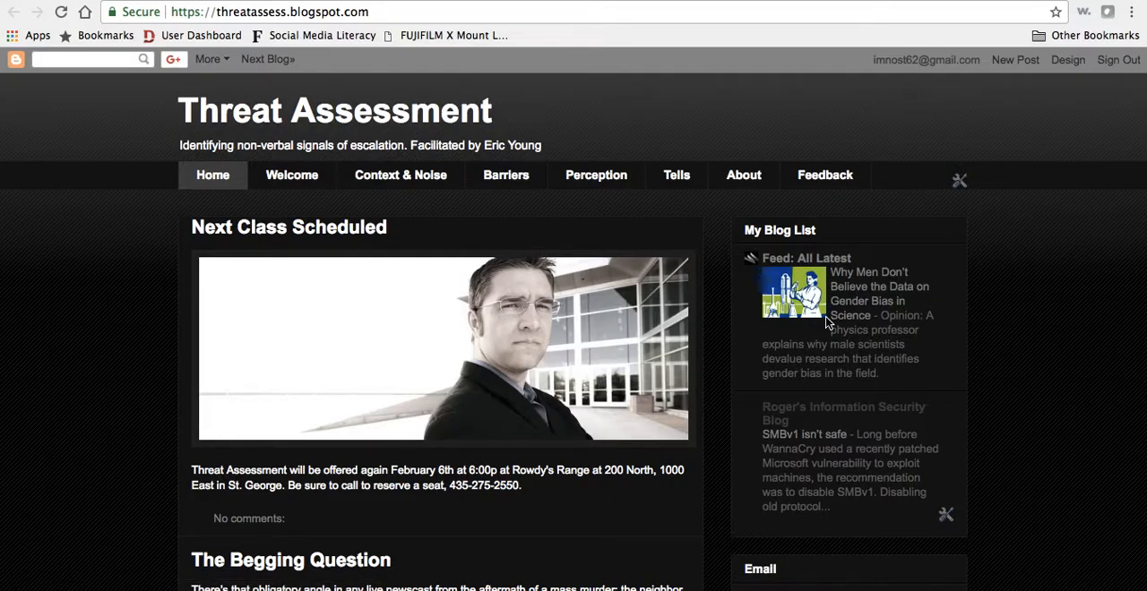
mouse_move(798, 296)
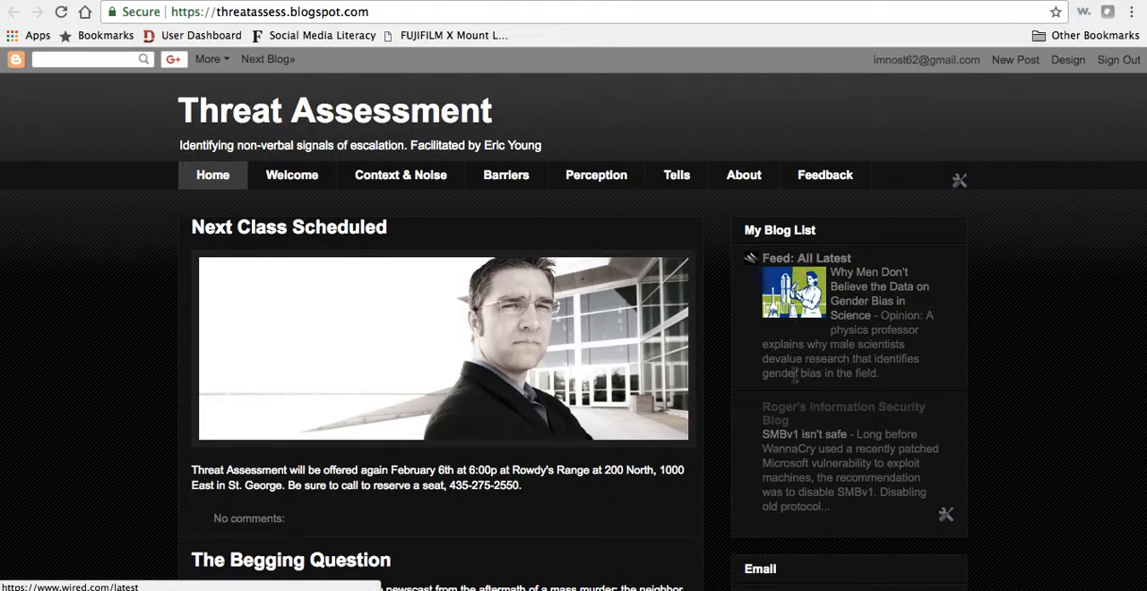
mouse_move(805, 434)
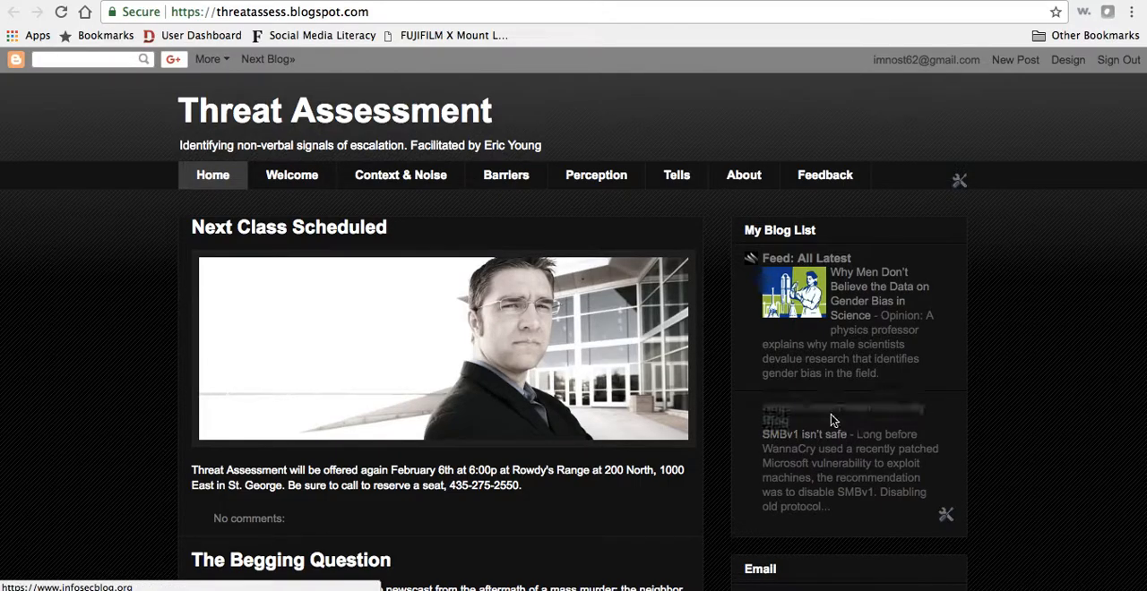
Step: Open Roger's Information Security Blog from the live blog's sidebar list
left_click(804, 435)
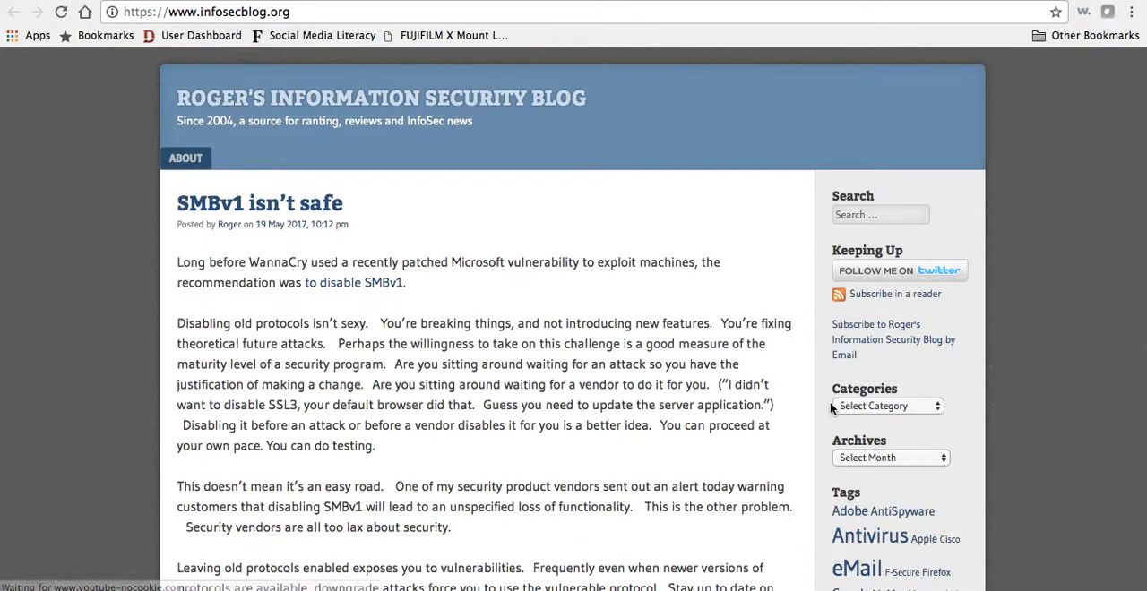